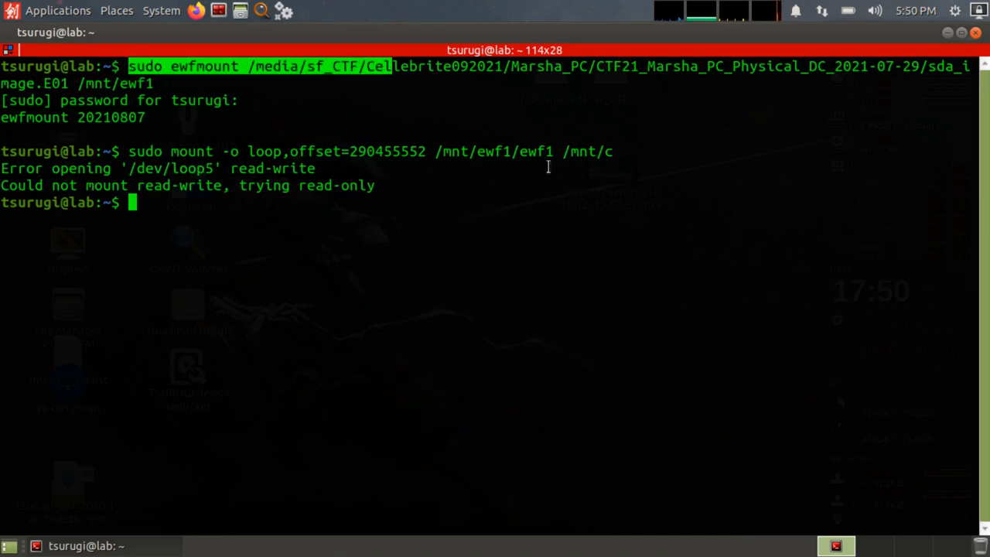
# - Change into /mnt/c and list root folders such as Windows, Users and Program Files
pyautogui.doubleClick(584, 151)
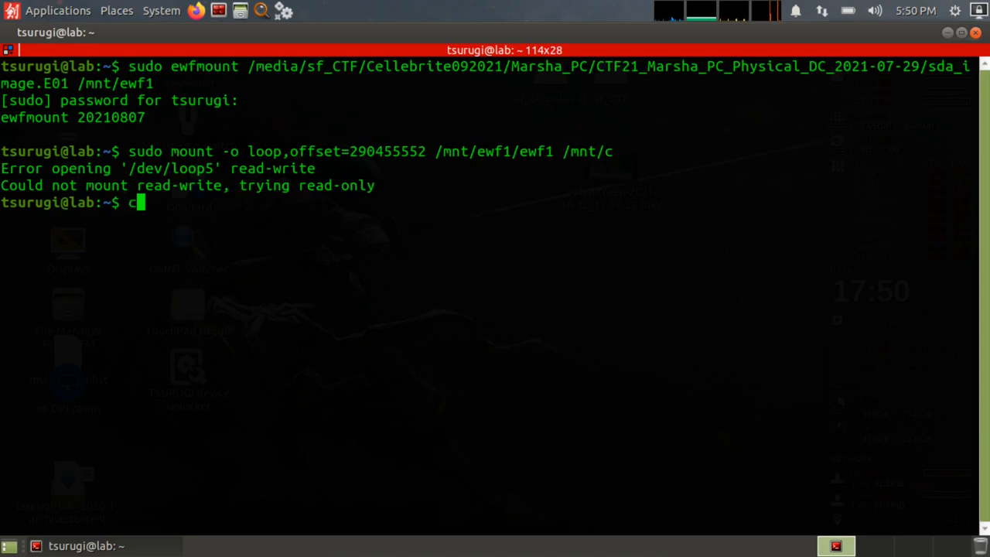
pyautogui.write('d /mnt/c')
pyautogui.press('Return')
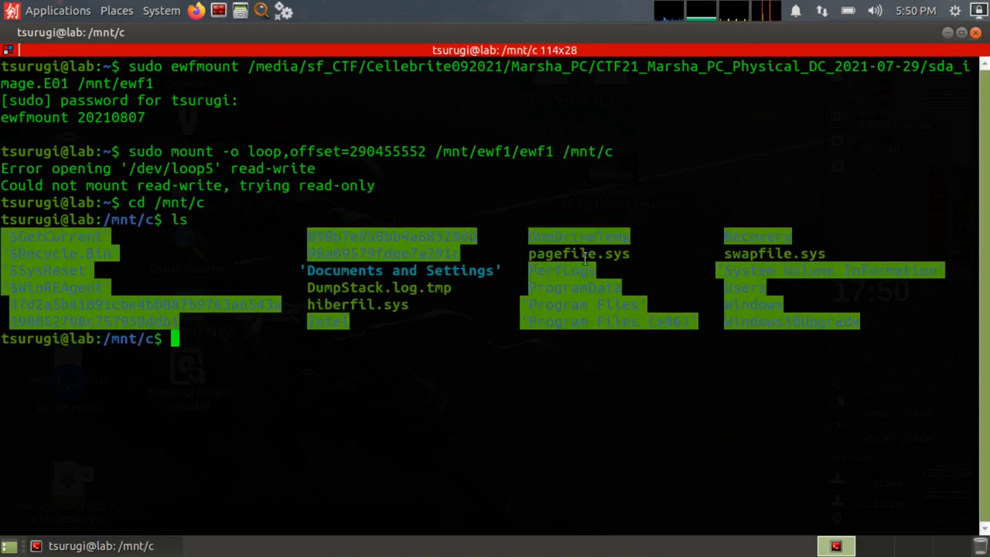
pyautogui.moveTo(296, 365)
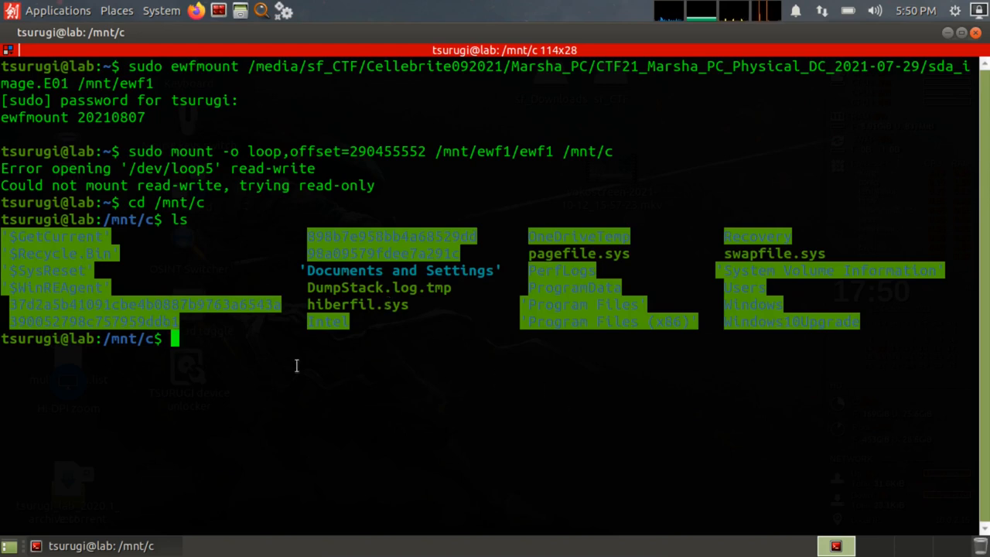
pyautogui.moveTo(316, 368)
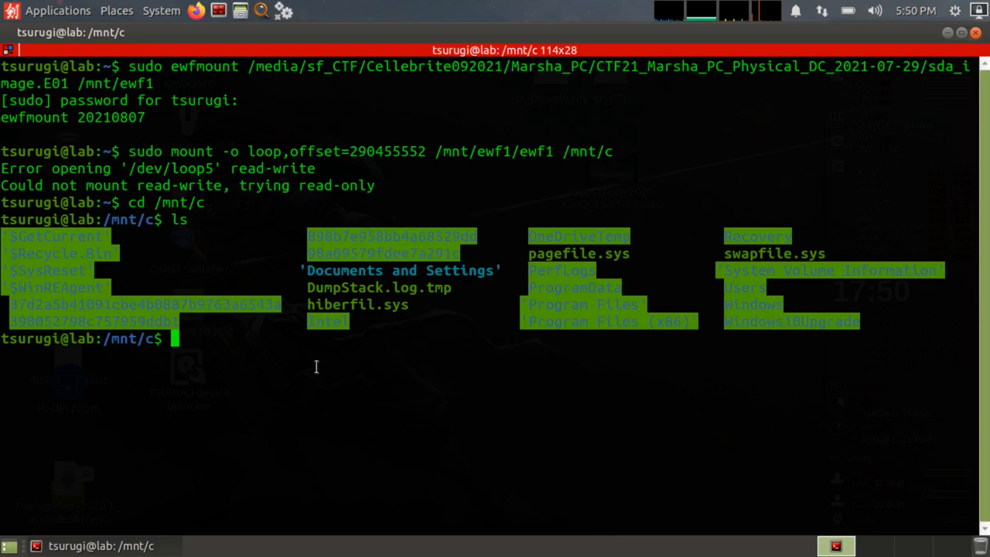
# - Begin a 'find .' command at the prompt and clear the earlier output
pyautogui.write('fin')
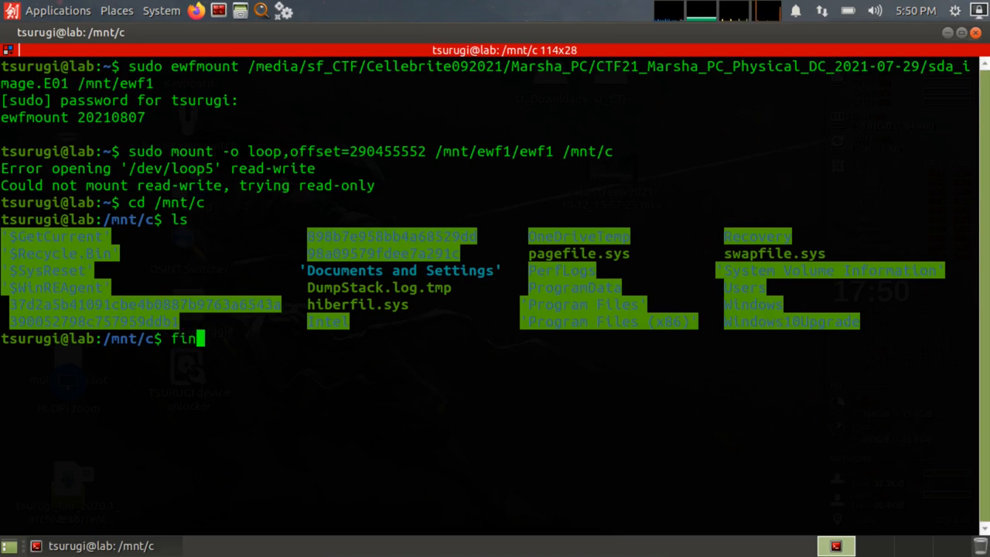
pyautogui.write('d')
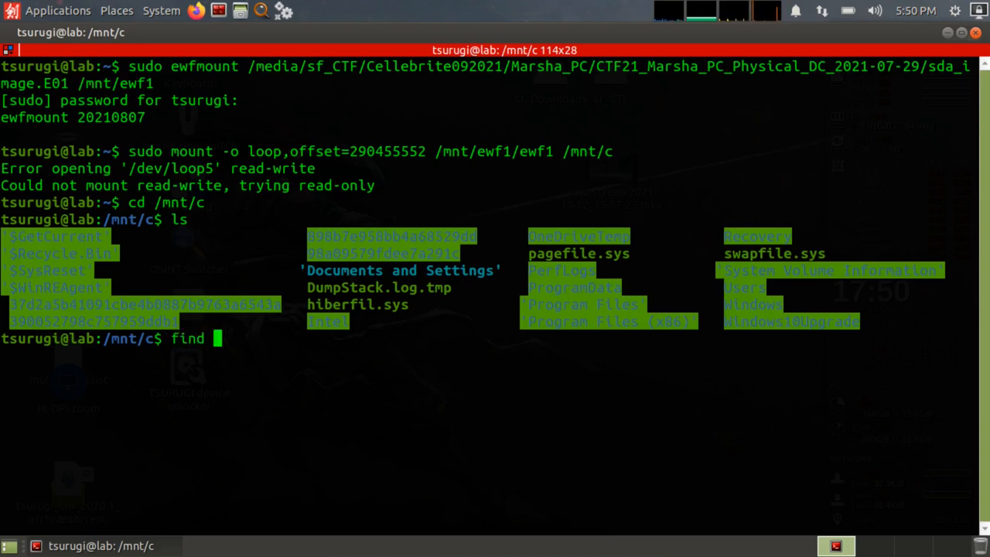
pyautogui.write('.')
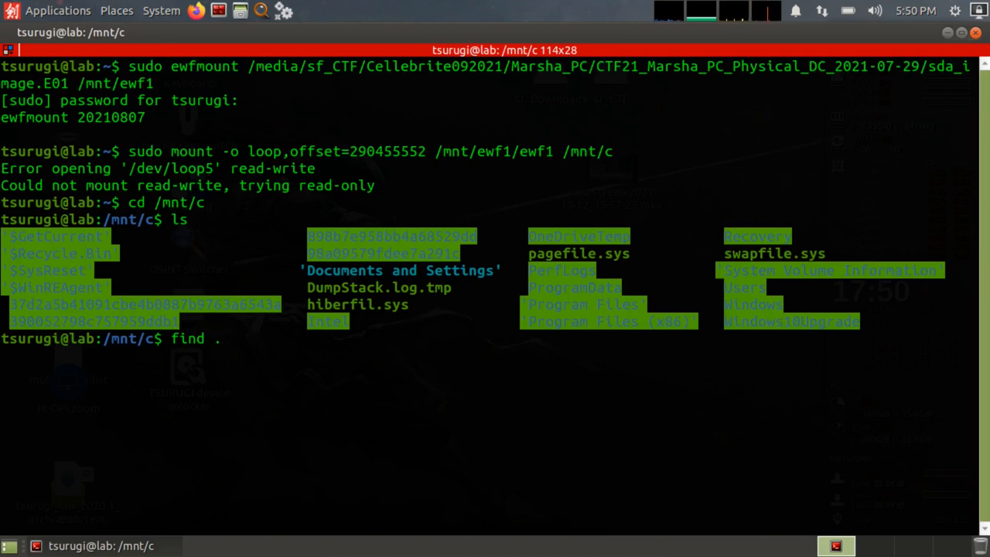
pyautogui.press('Return')
pyautogui.write('find')
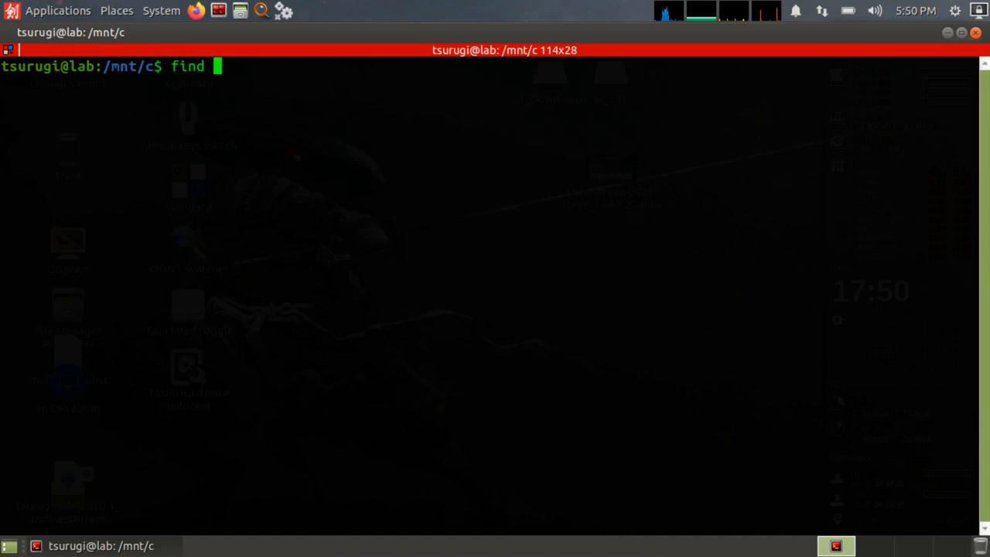
# - Compose the unrun command find . | grep jpg
pyautogui.write('. |')
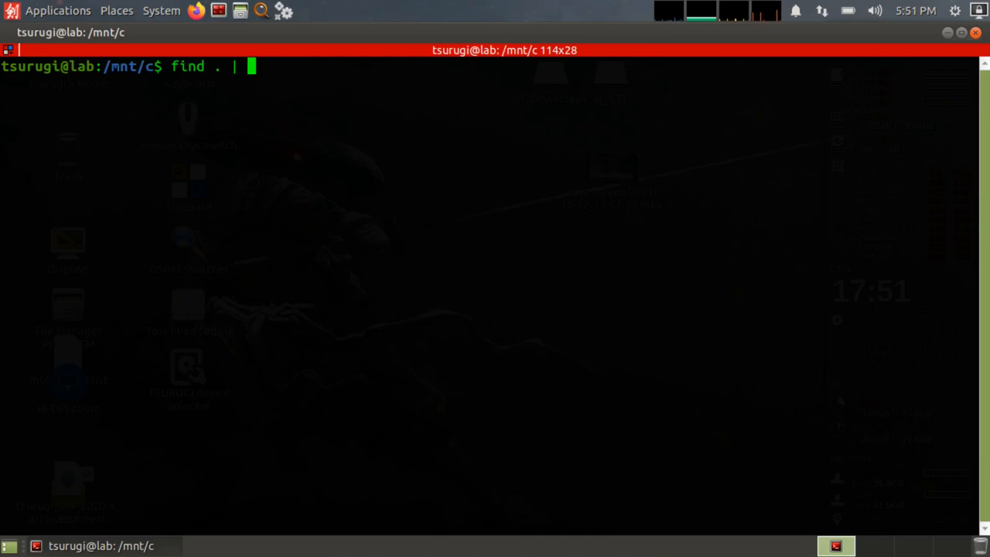
pyautogui.write('grep')
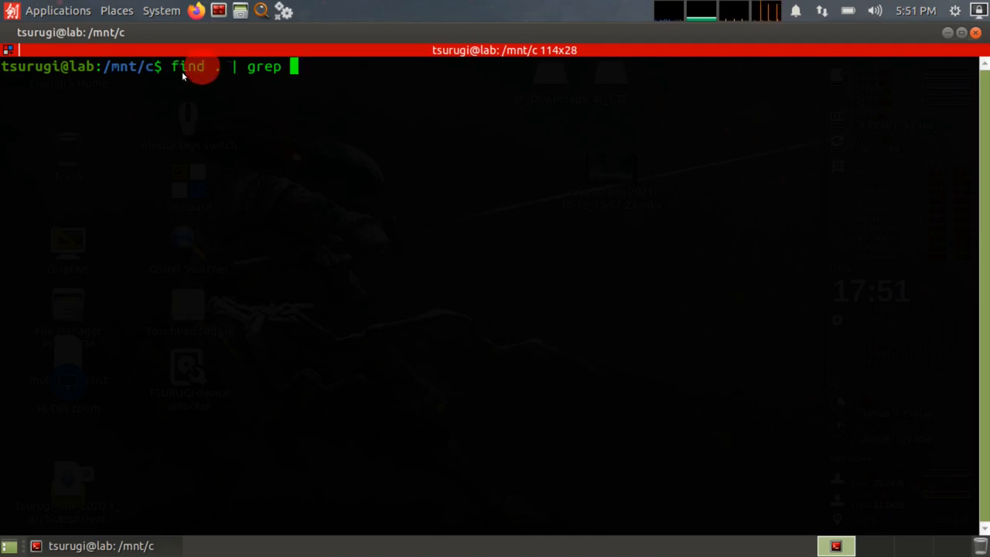
pyautogui.write('.')
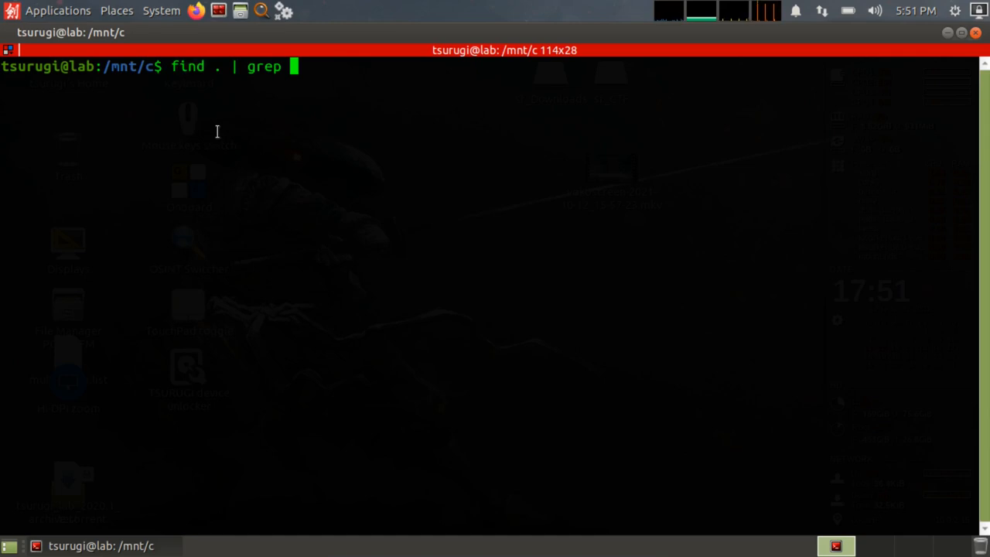
pyautogui.moveTo(170, 77)
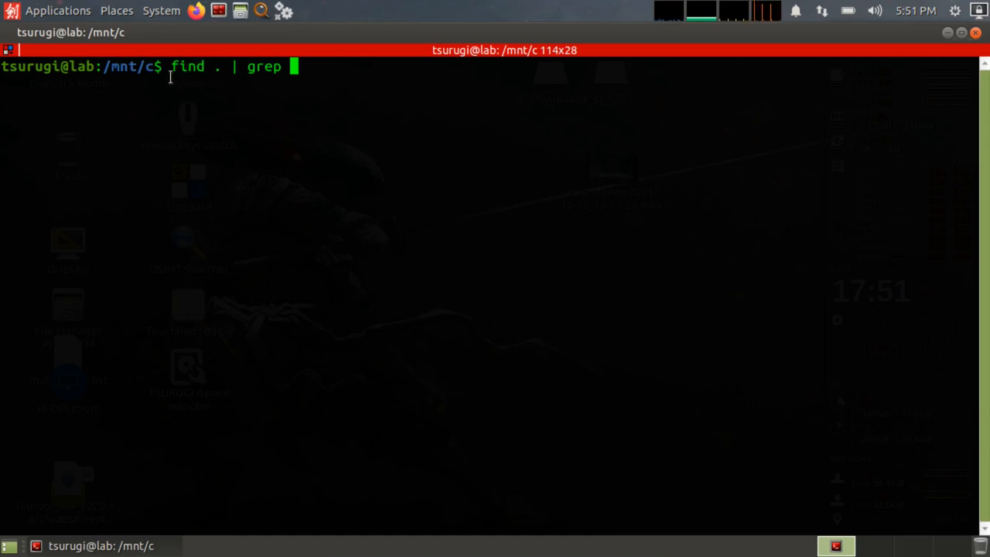
pyautogui.moveTo(649, 151)
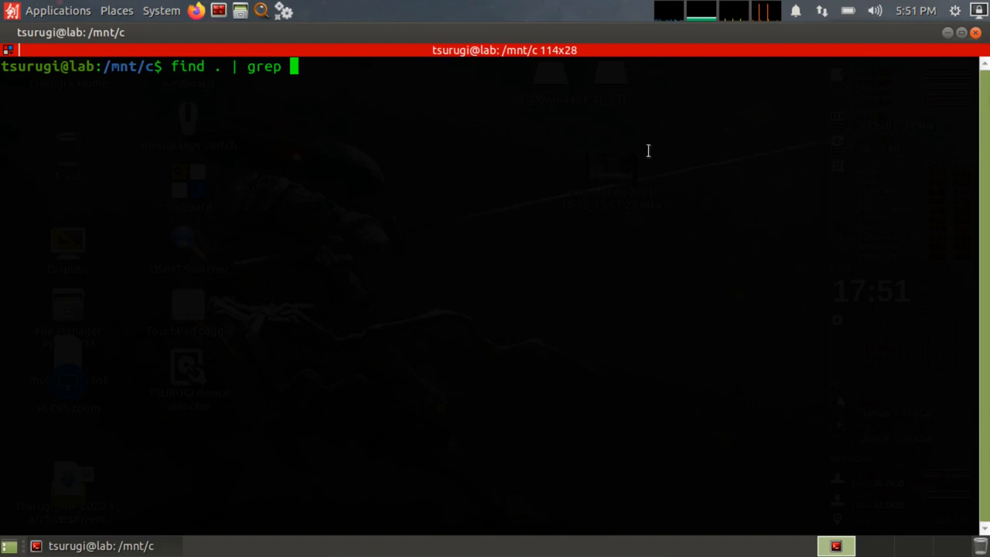
pyautogui.write('jpg')
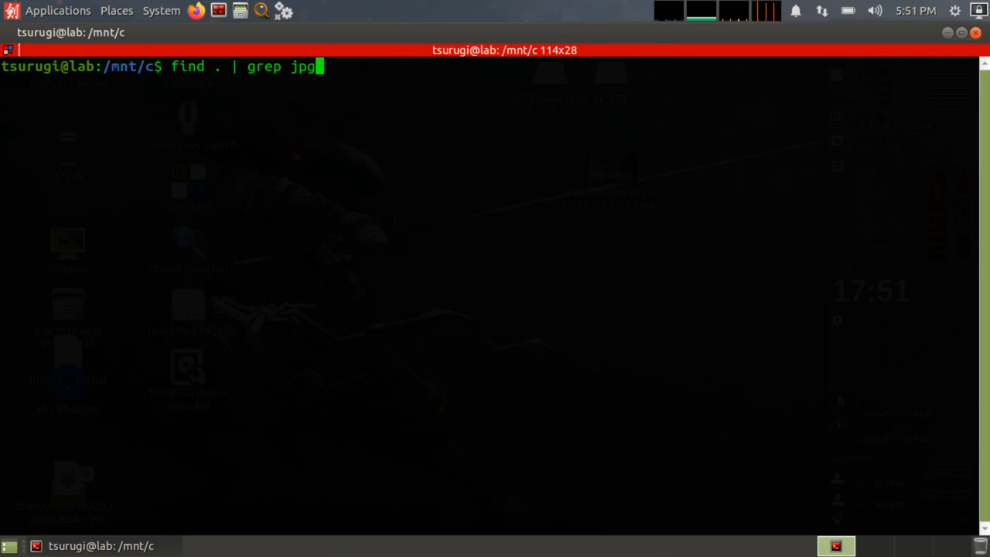
# - Run find . | grep jpg and scroll through the .jpg paths under WindowsApps
pyautogui.press('Return')
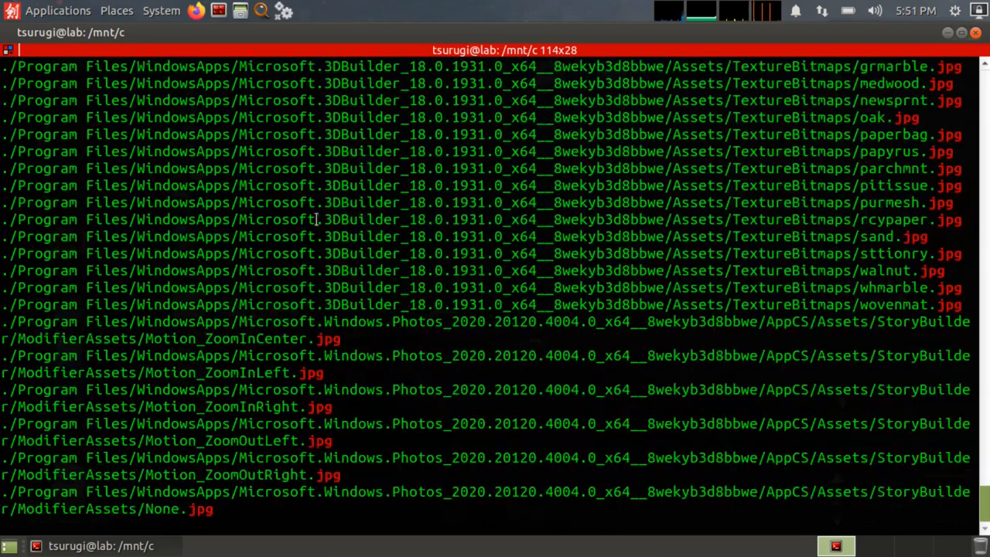
pyautogui.scroll(-3)
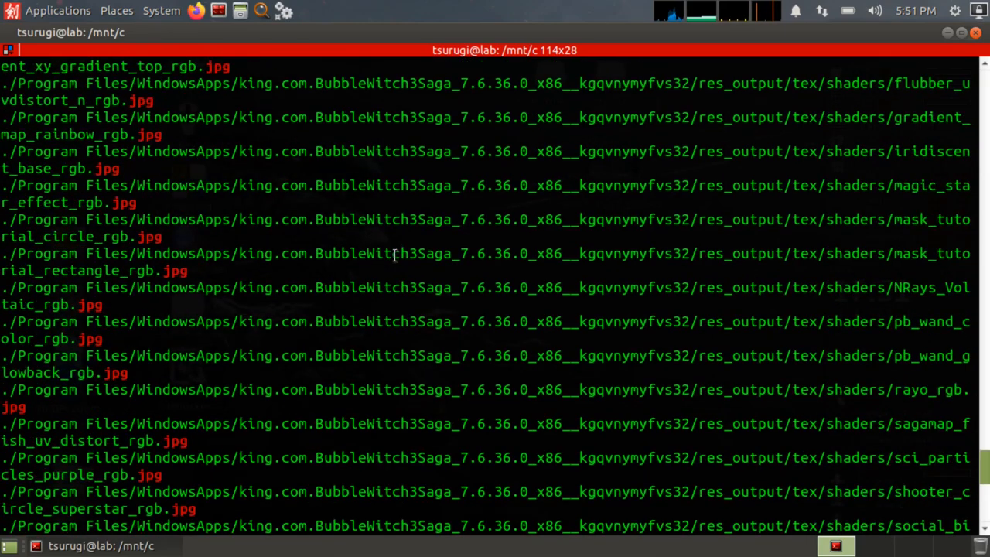
pyautogui.scroll(-3)
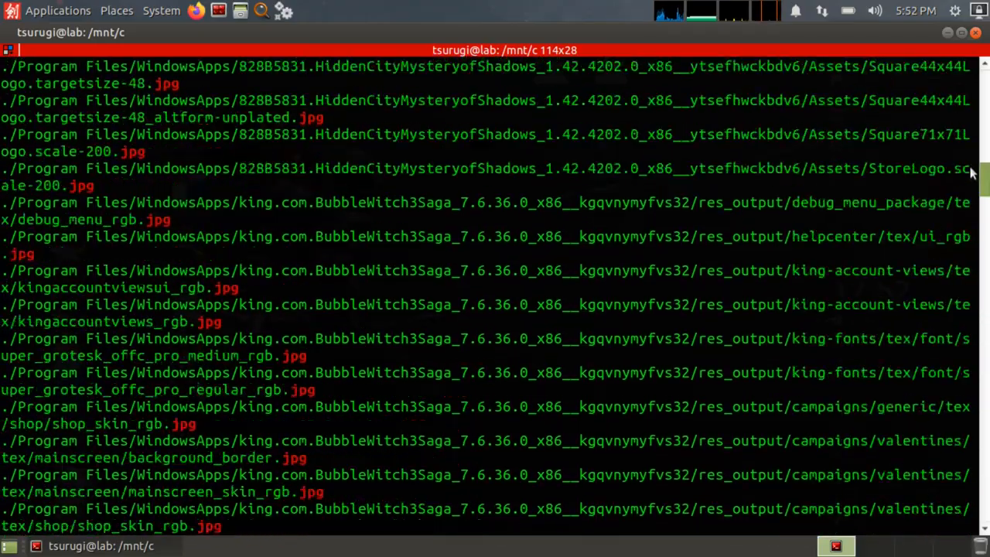
pyautogui.scroll(-3)
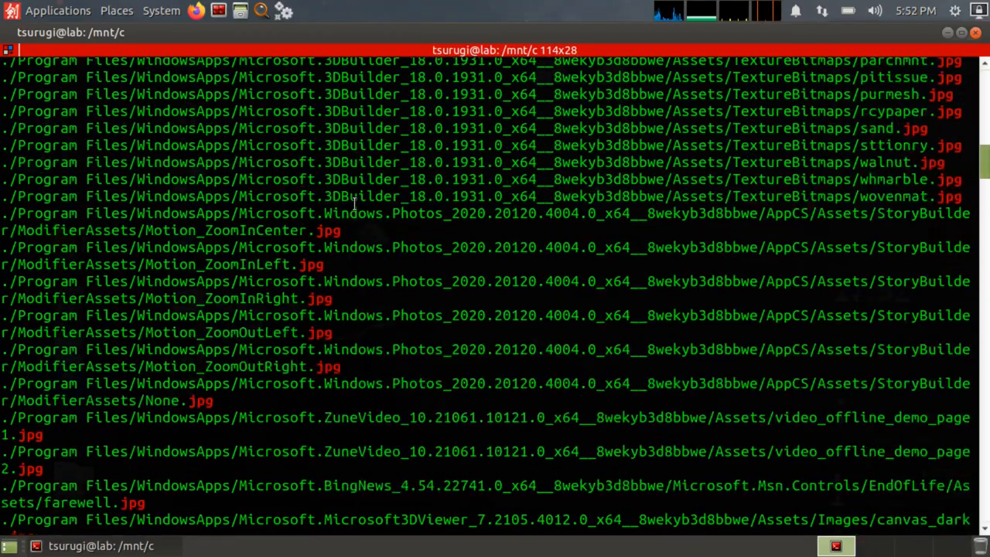
pyautogui.scroll(-3)
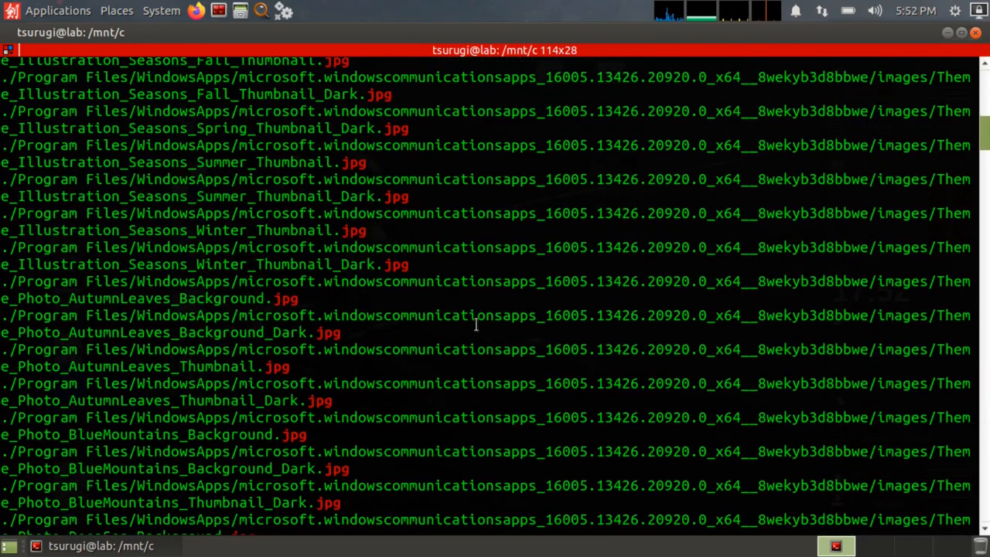
pyautogui.scroll(-3)
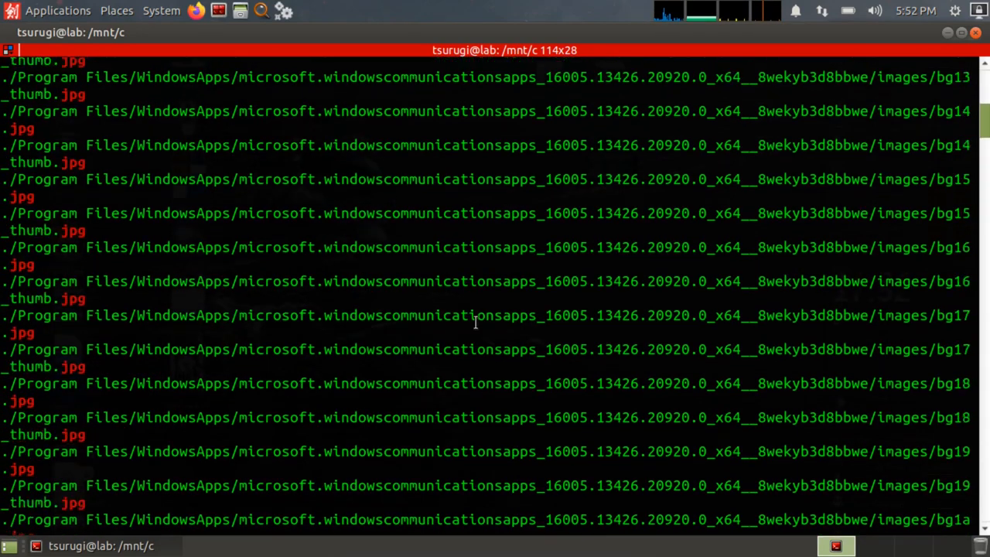
# - Clear the screen and edit the prompt to find . | grep -E 'jpg|bmp', unrun
pyautogui.write('clear')
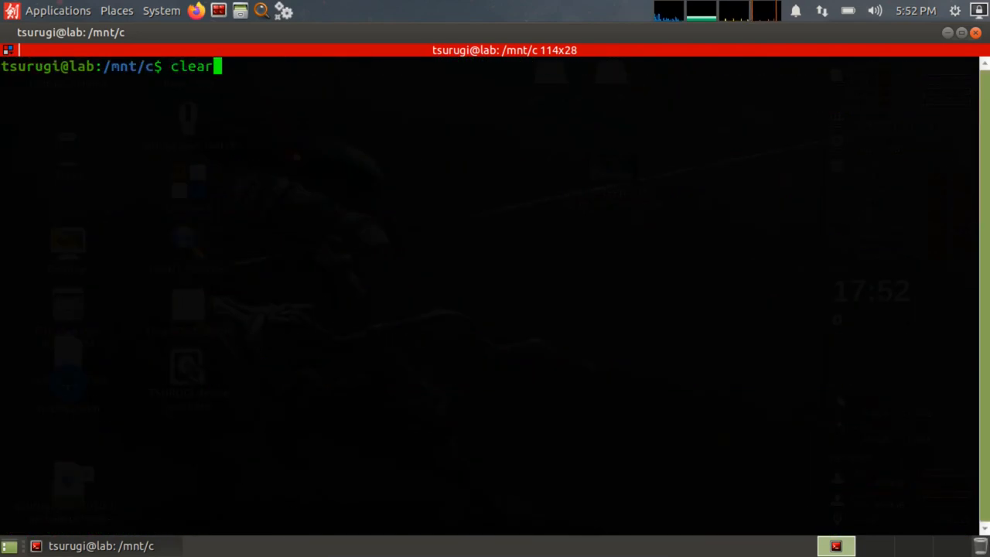
pyautogui.write('find . | grep jpg')
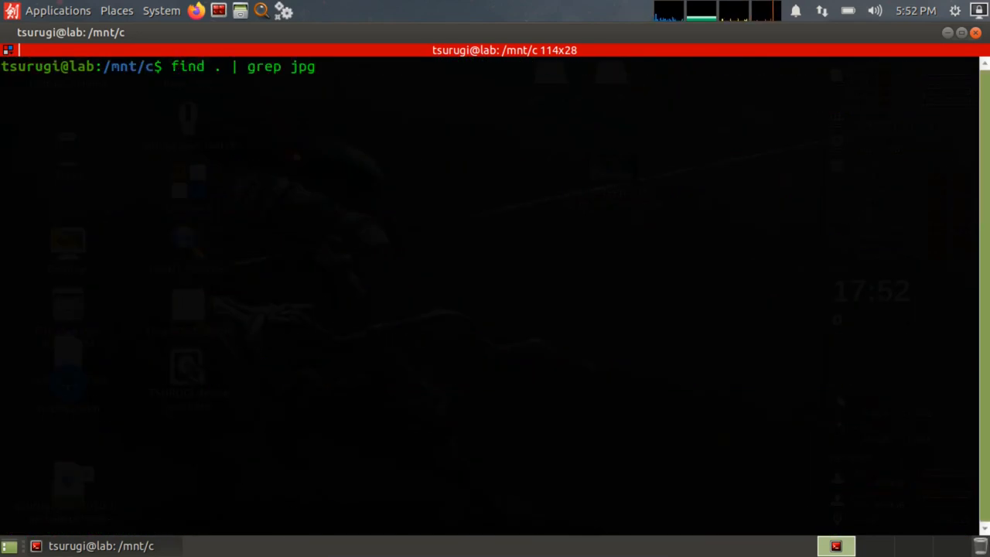
pyautogui.write('bmp')
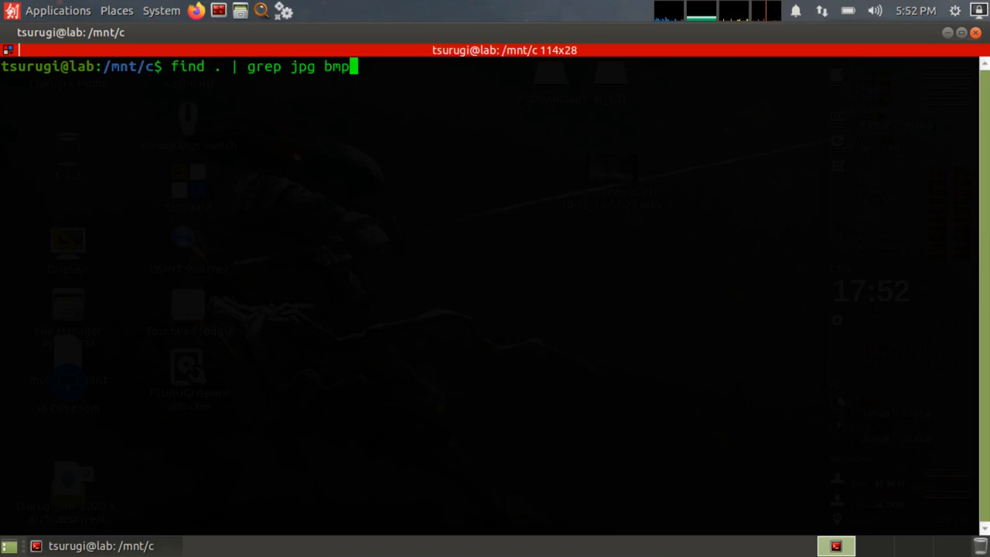
pyautogui.press('Left')
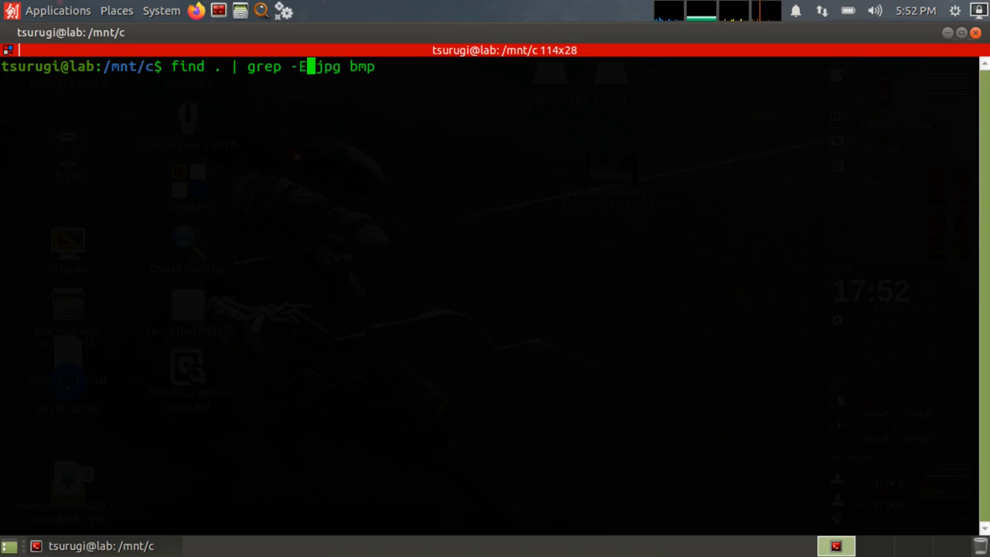
pyautogui.write("'")
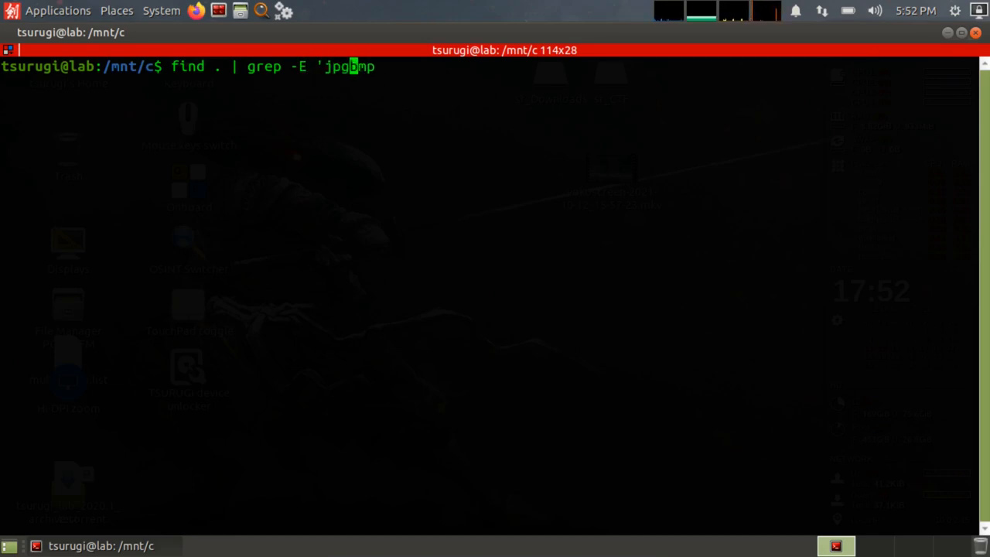
pyautogui.write('|')
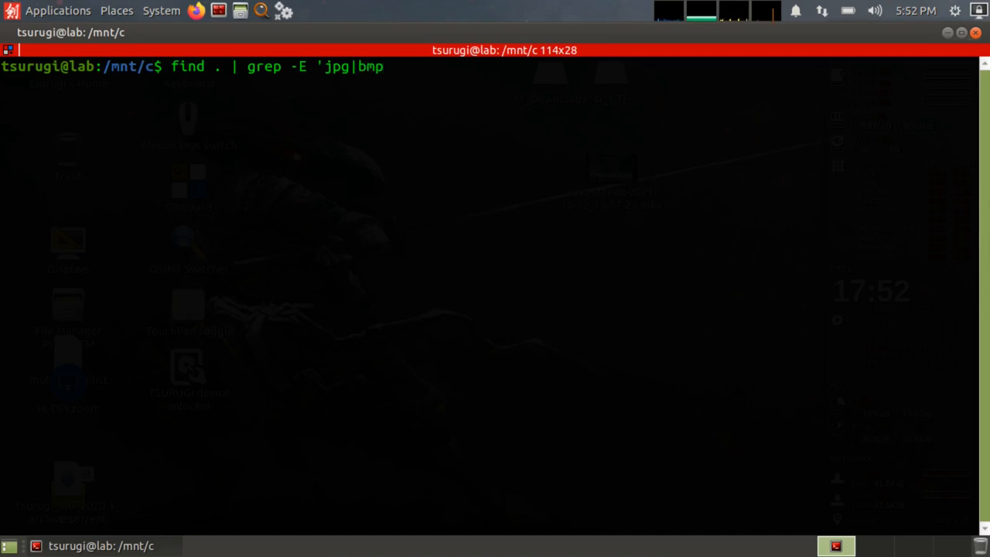
pyautogui.write("'")
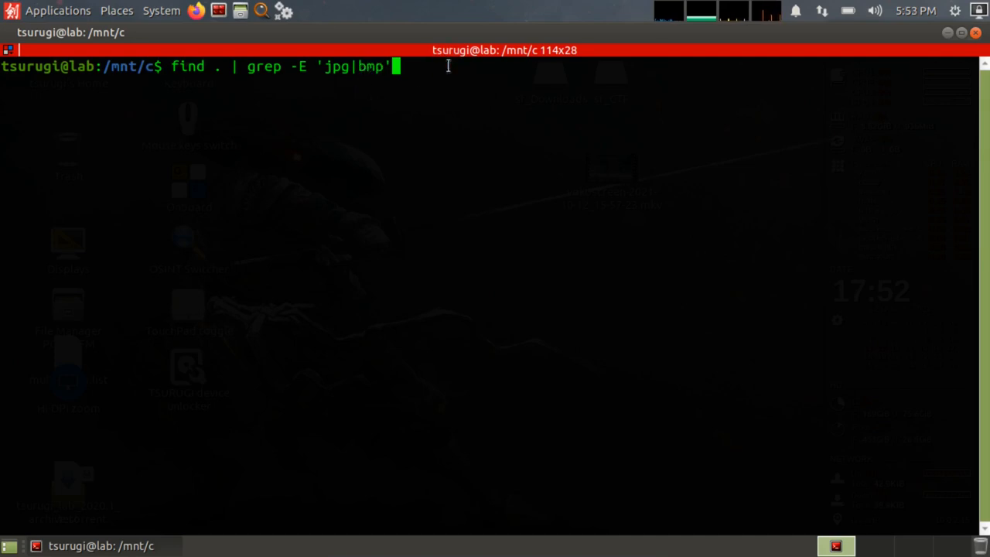
# - Run find . | grep -E 'jpg|bmp' to list matching .jpg and .bmp paths
pyautogui.press('Return')
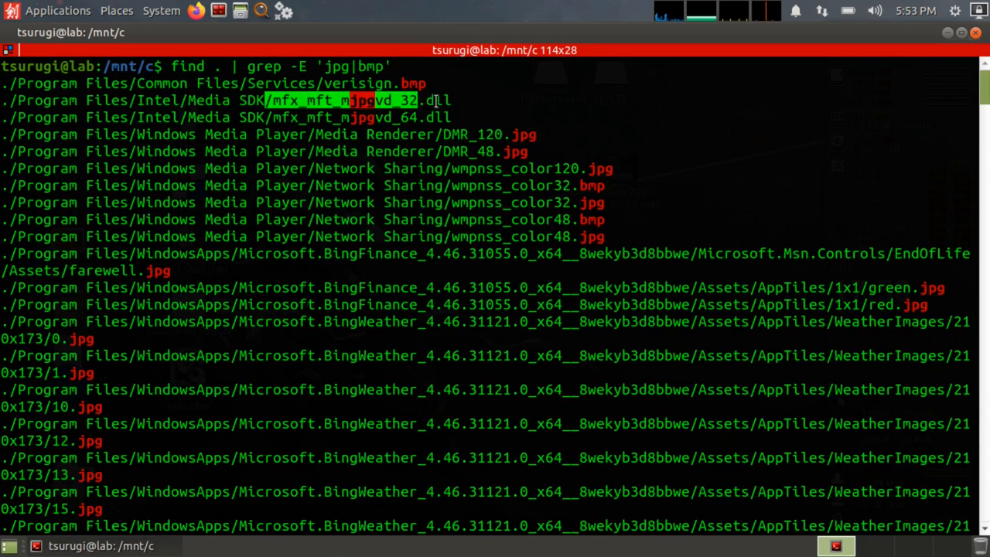
pyautogui.moveTo(371, 134)
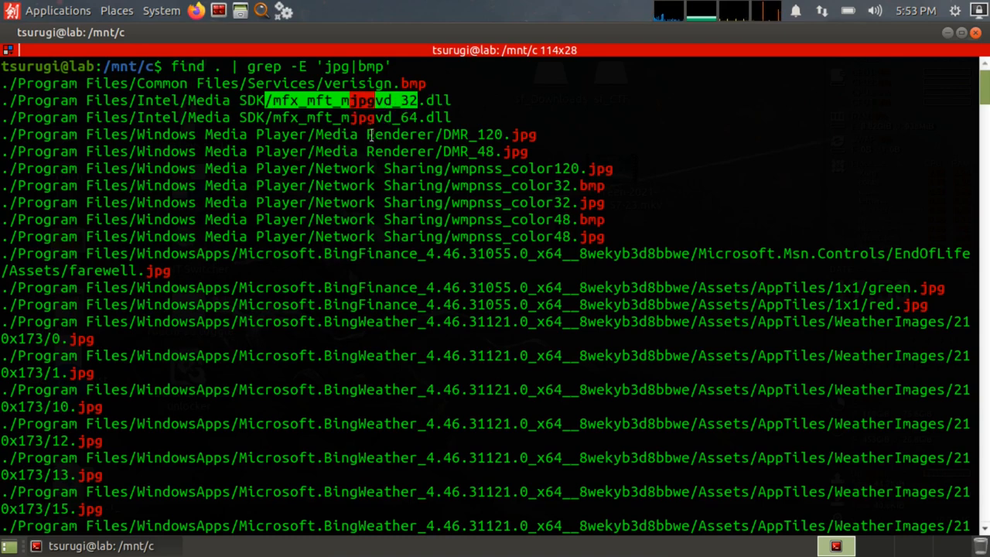
pyautogui.moveTo(590, 167)
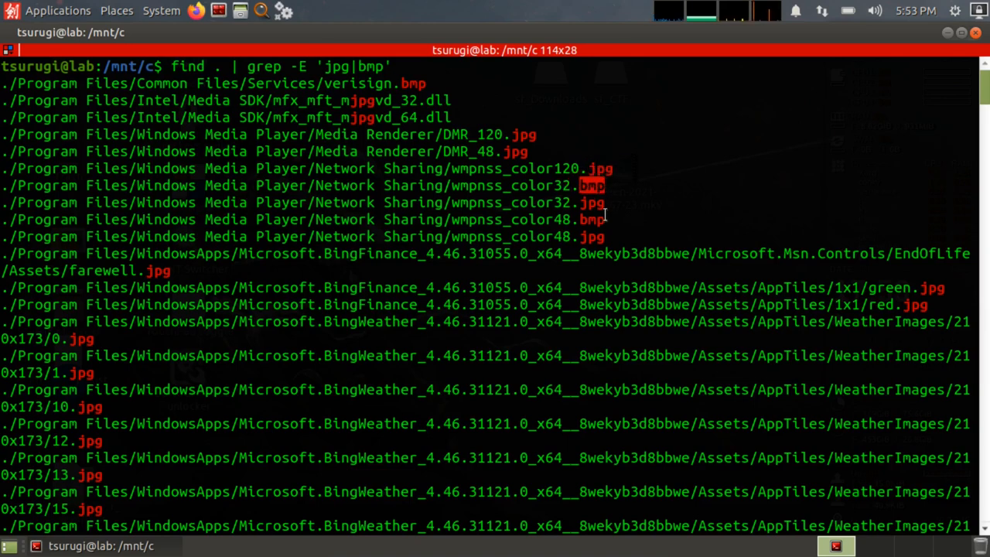
pyautogui.moveTo(606, 193)
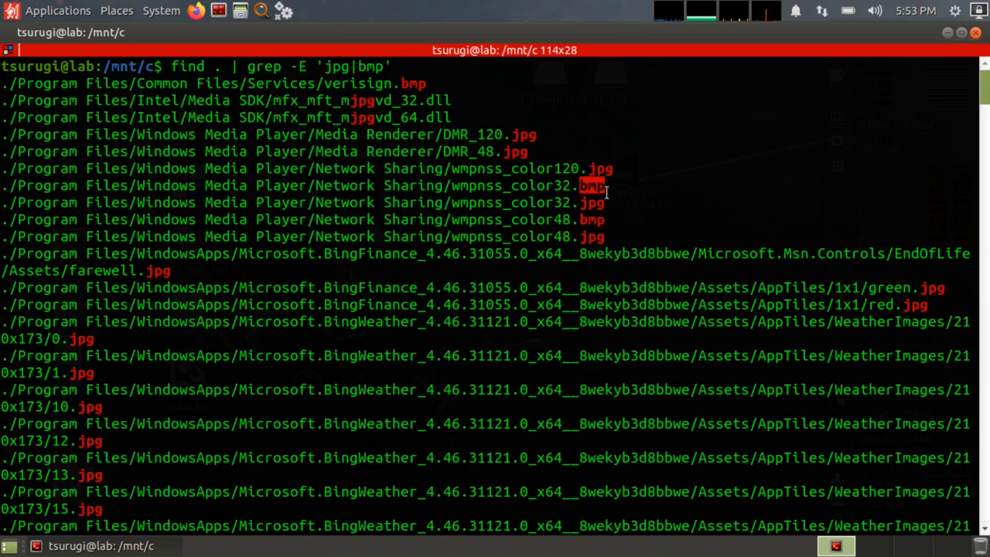
pyautogui.moveTo(596, 192)
pyautogui.write('c')
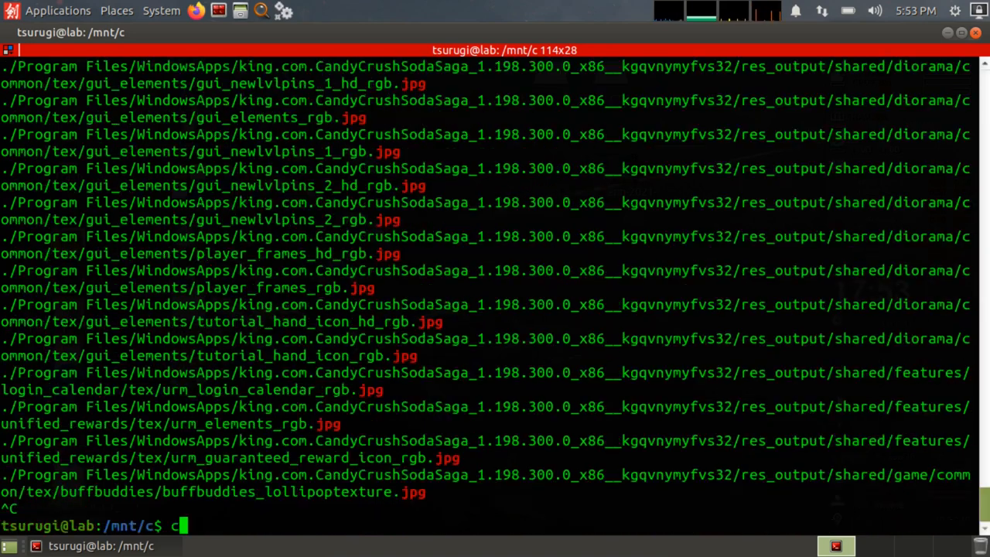
# - Run find . | grep -E 'jpg$|bmp$' and scroll the end-anchored results
pyautogui.write("find . | grep -E 'jpg|bmp'")
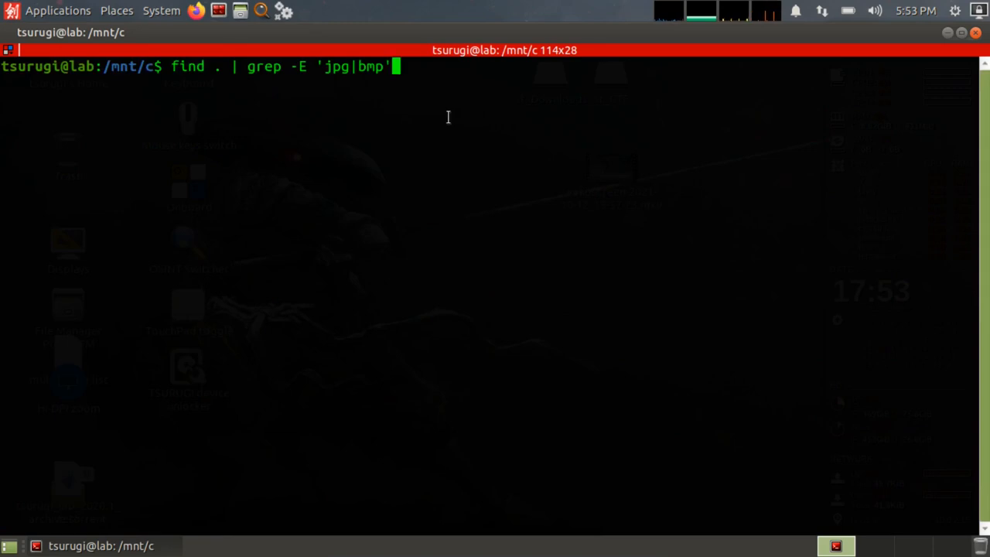
pyautogui.moveTo(407, 109)
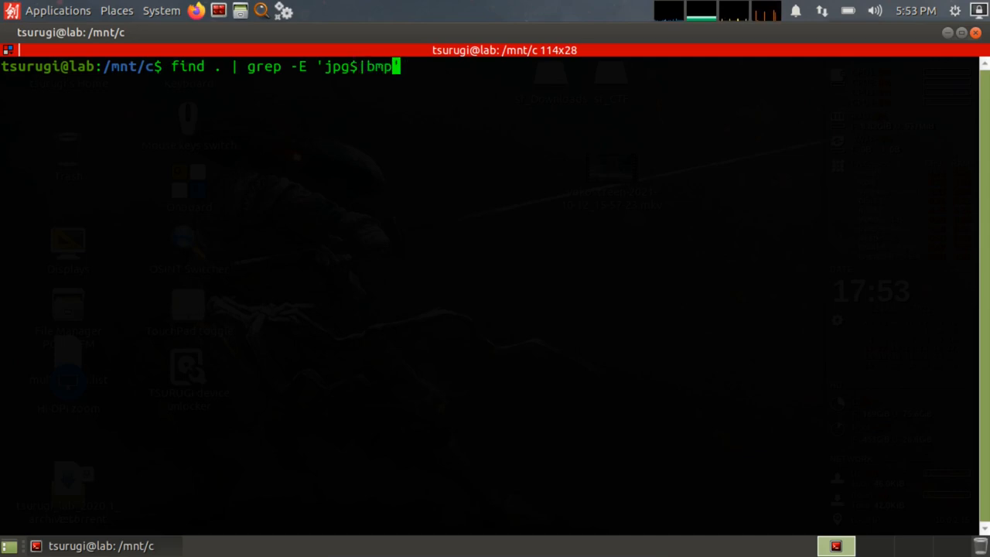
pyautogui.write('$')
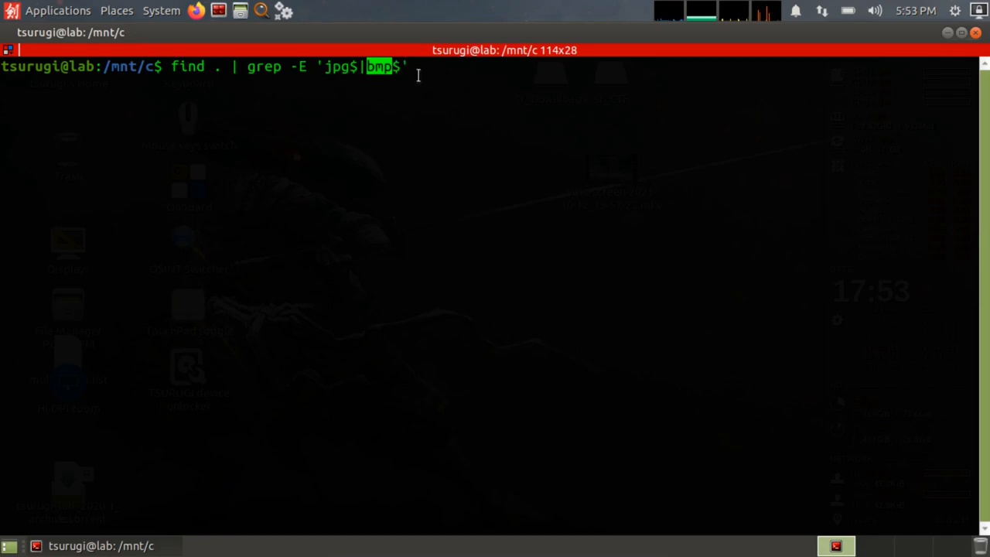
pyautogui.press('Return')
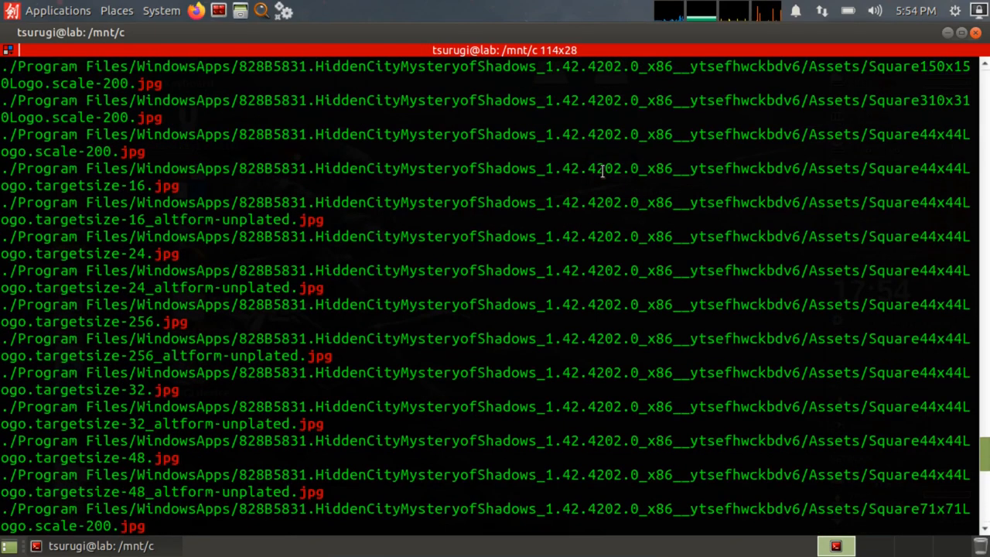
pyautogui.scroll(-3)
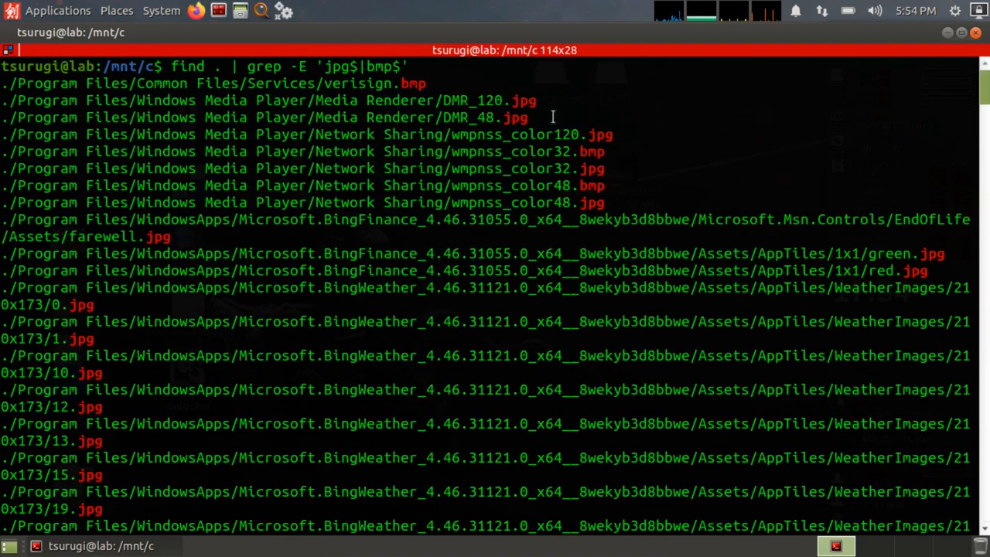
pyautogui.moveTo(358, 172)
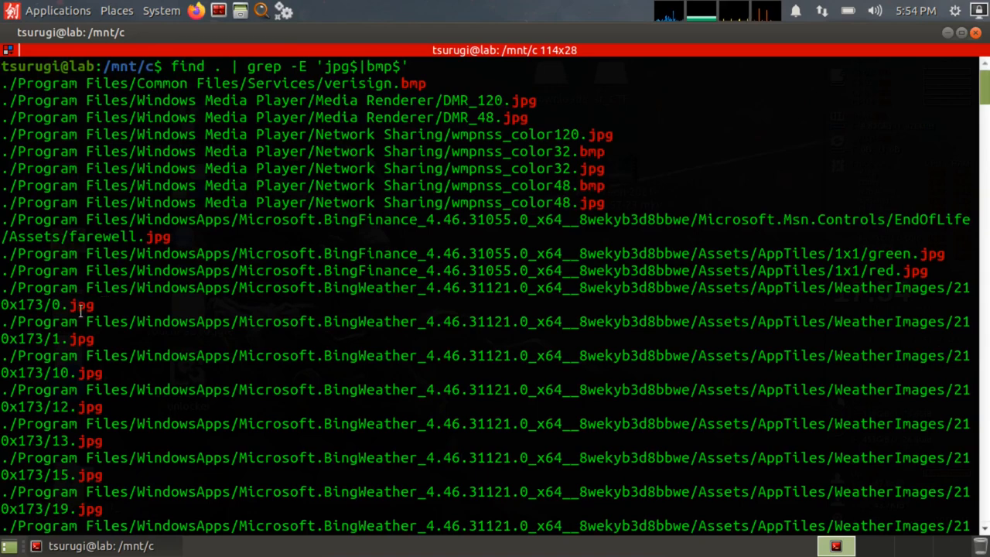
pyautogui.moveTo(599, 176)
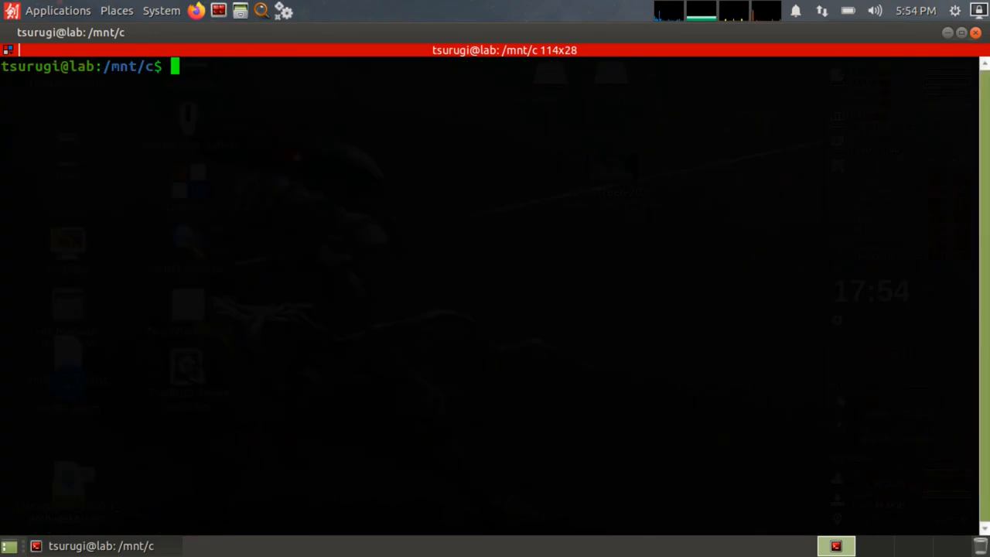
# - Edit the recalled command to grep -E 'jpeg$|jpg$|bmp$' without running it
pyautogui.write("find . | grep -E 'jpg$|bmp$'")
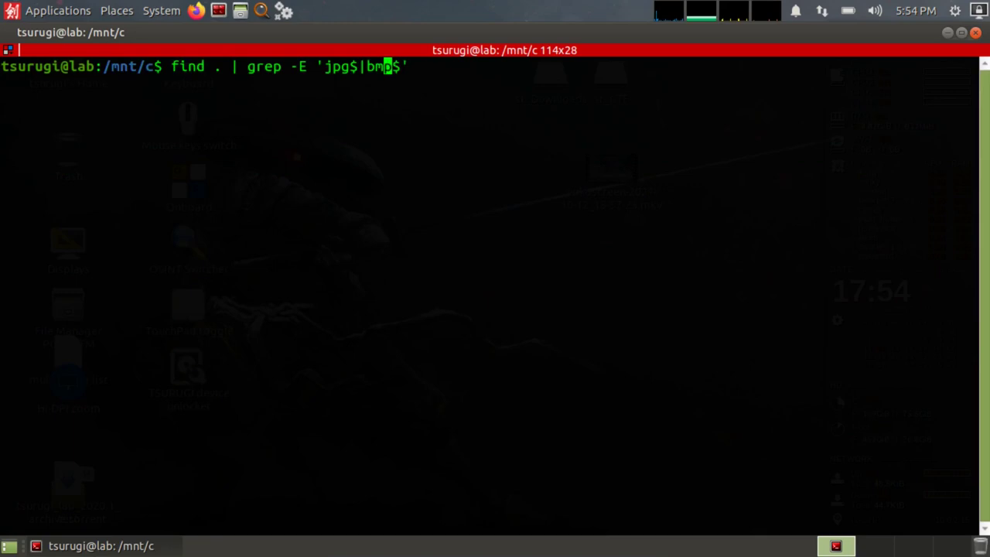
pyautogui.write('p')
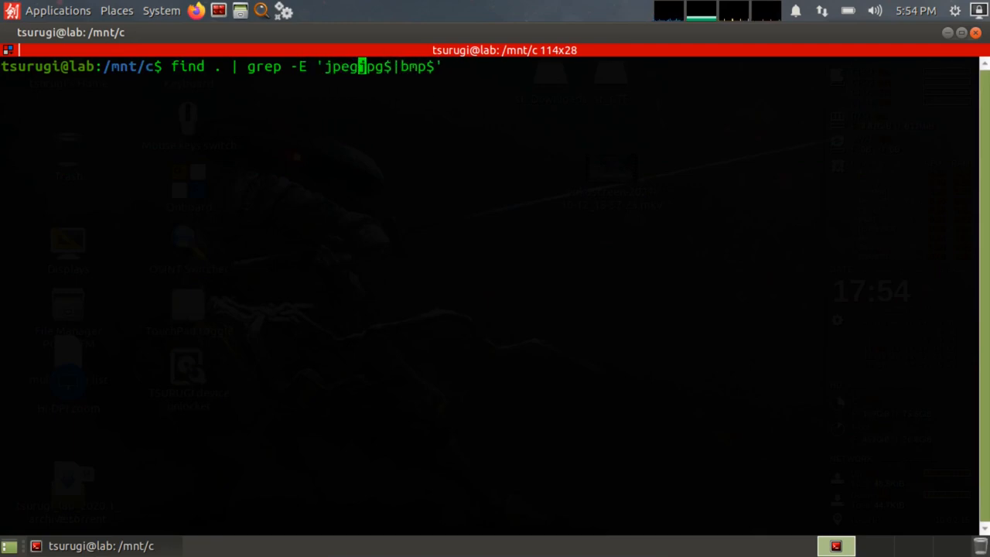
pyautogui.write('$|')
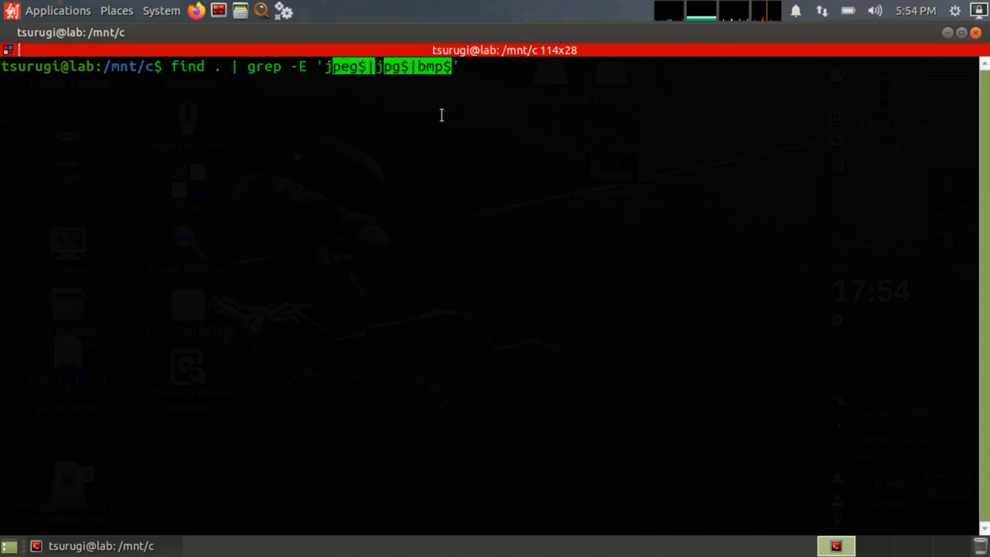
pyautogui.moveTo(441, 108)
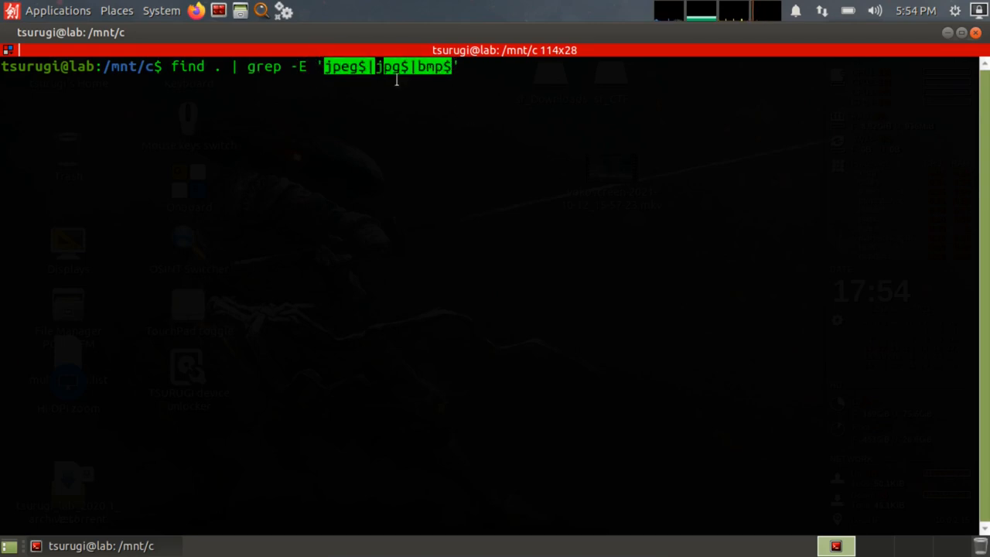
pyautogui.moveTo(434, 162)
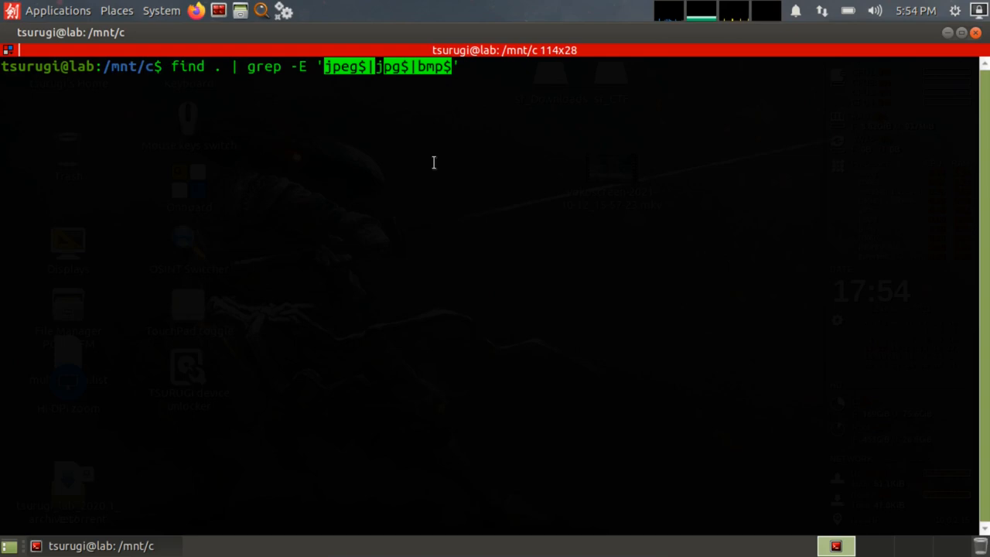
# - Run the jpeg/jpg/bmp search piped into more and view the first page
pyautogui.press('Return')
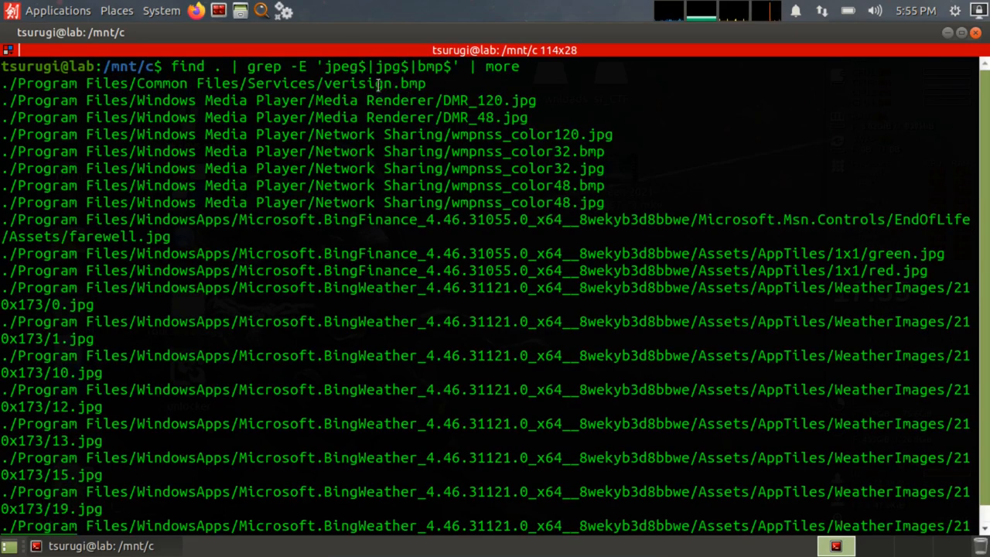
pyautogui.doubleClick(503, 100)
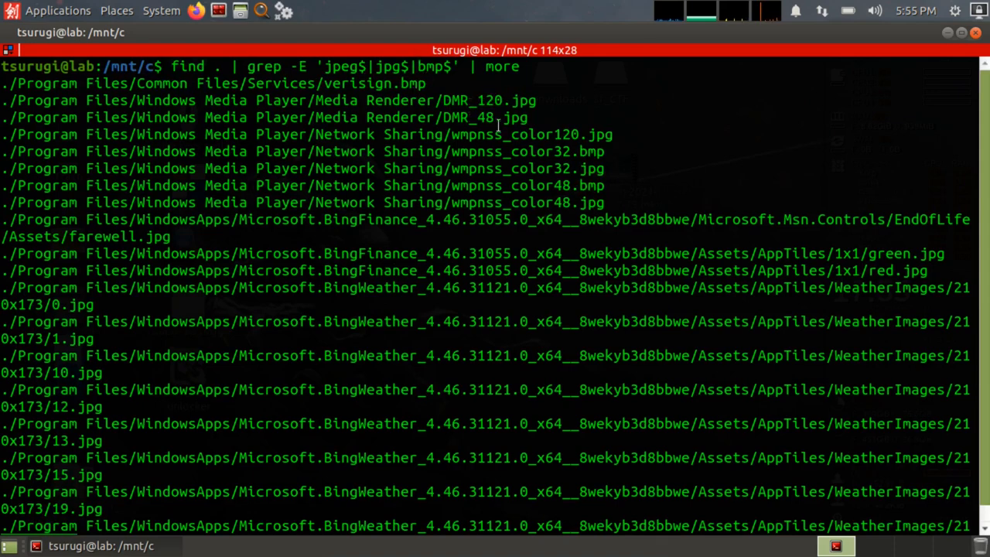
pyautogui.moveTo(465, 85)
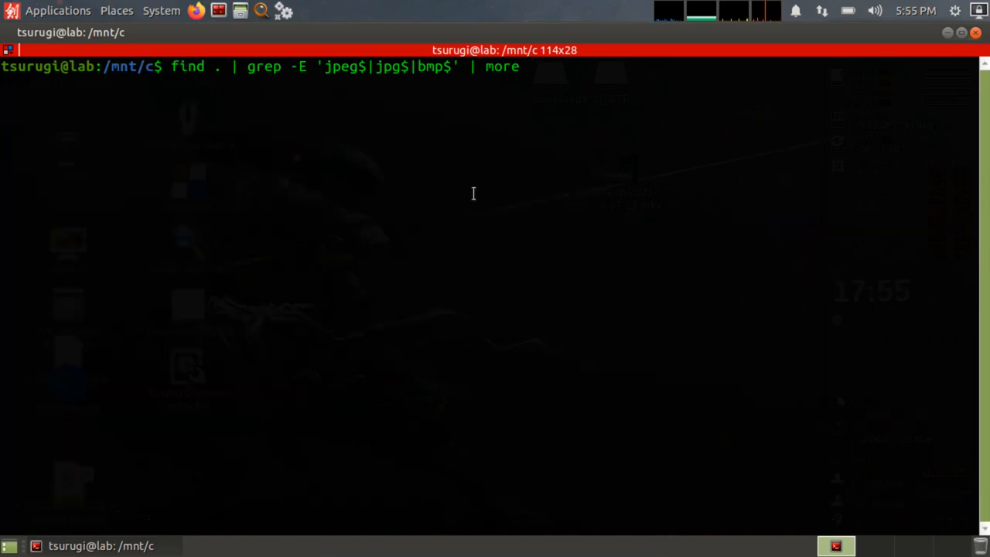
# - Pipe the image search through rev, page to the end, and type clear
pyautogui.press('BackSpace')
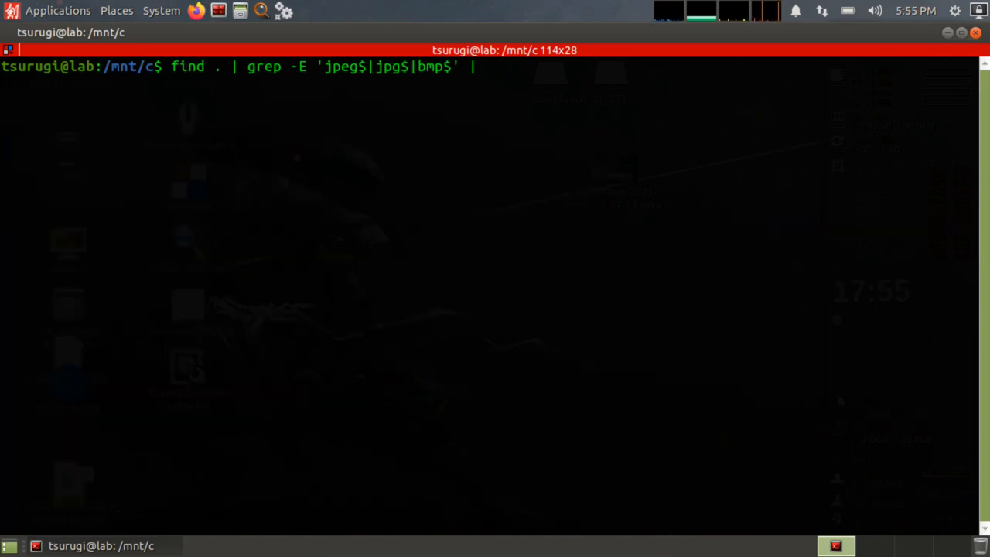
pyautogui.write('rev')
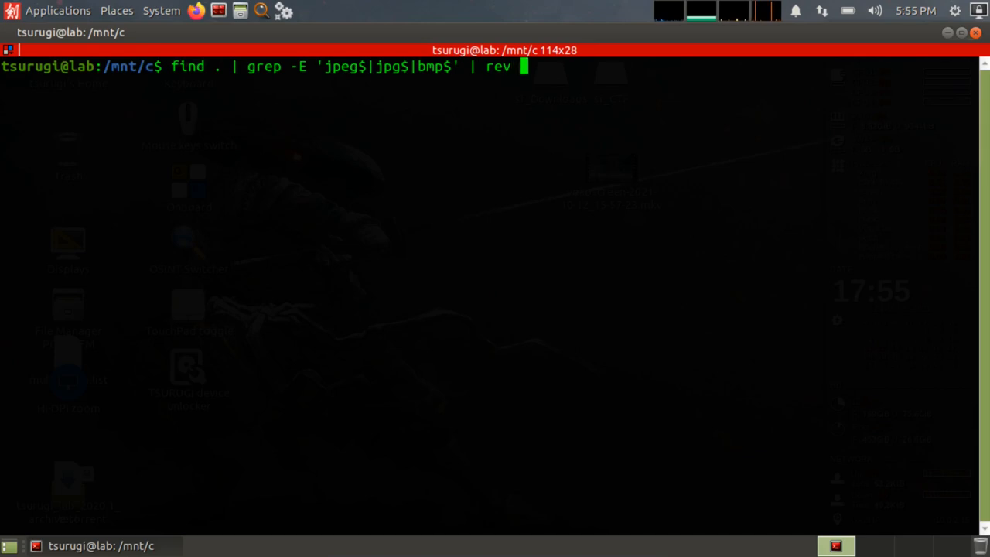
pyautogui.press('Return')
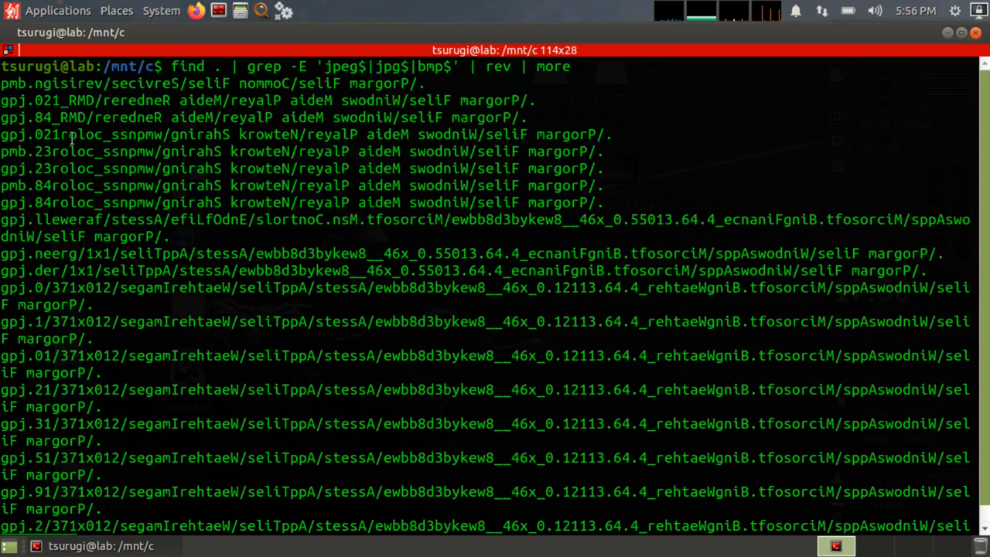
pyautogui.press('space')
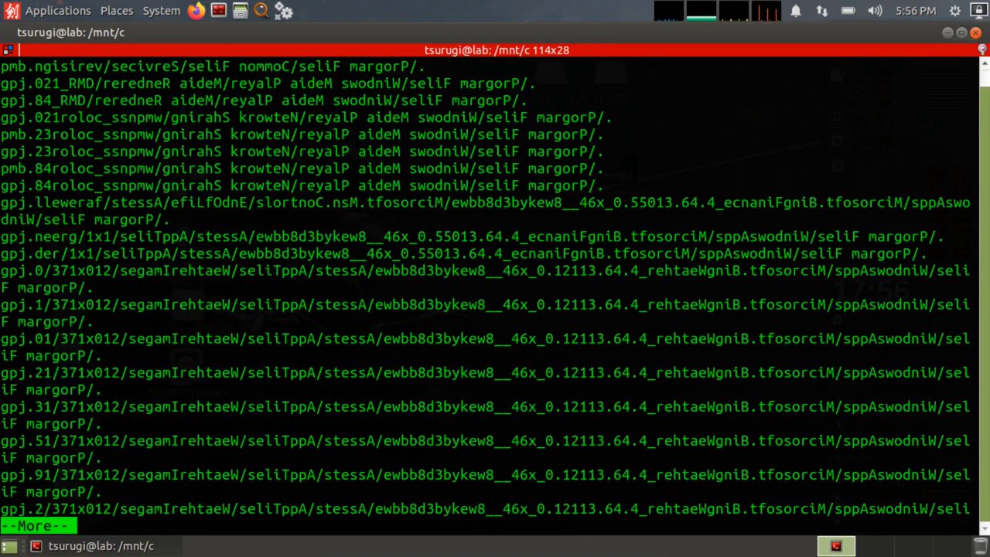
pyautogui.press('q')
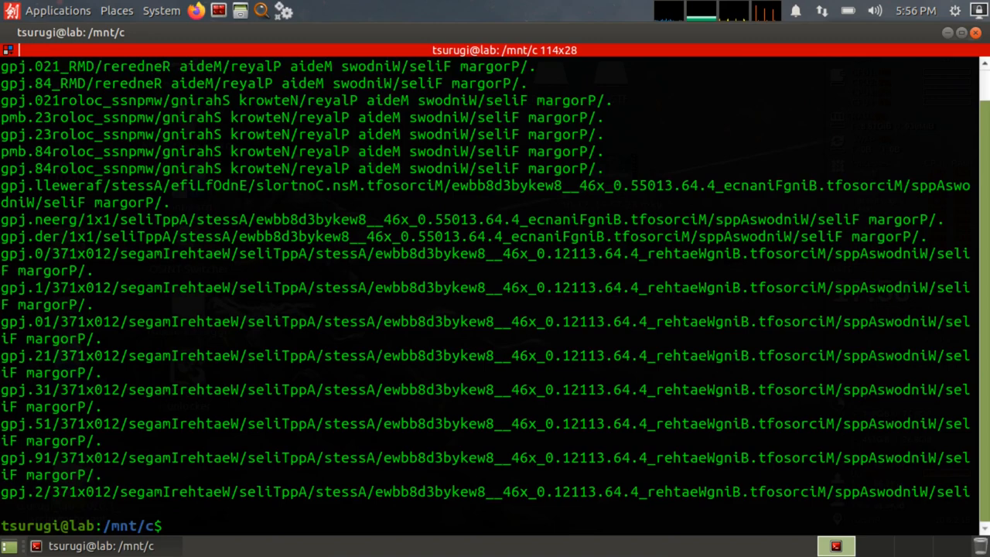
pyautogui.write('clear')
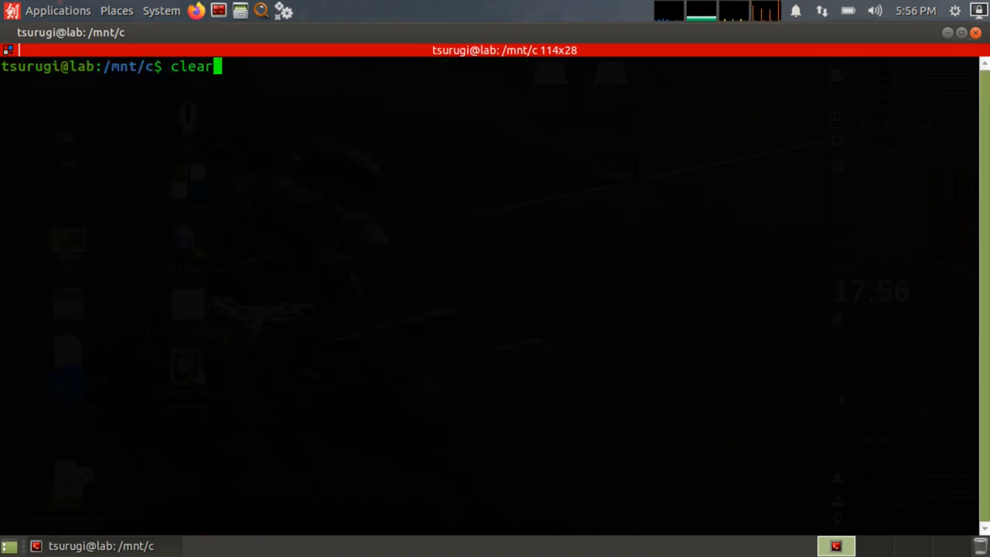
# - Run find . | grep -E 'jpeg$|jpg$|bmp$' | rev | sort | rev | more
pyautogui.write("find . | grep -E 'jpeg$|jpg$|bmp$' | rev |")
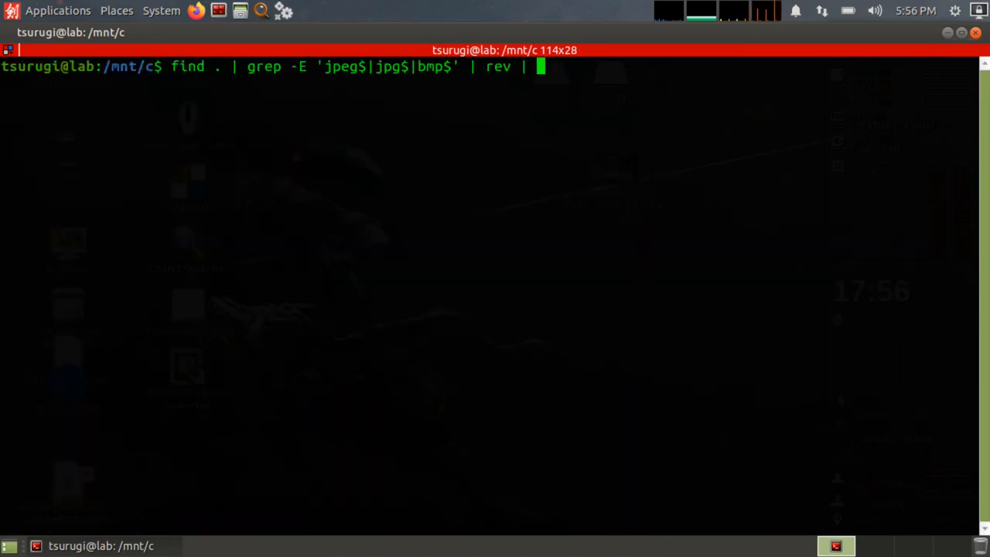
pyautogui.write('sort | rev |')
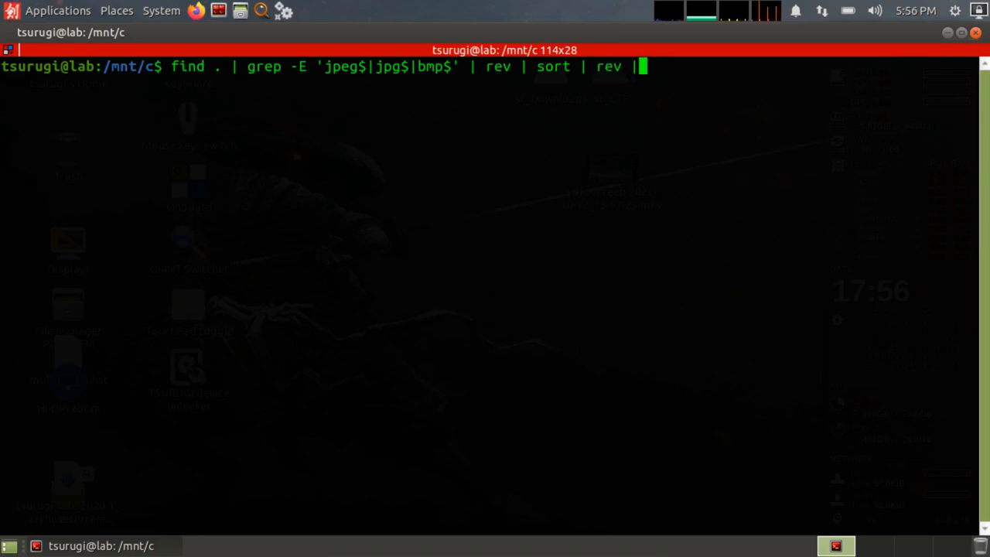
pyautogui.write('more')
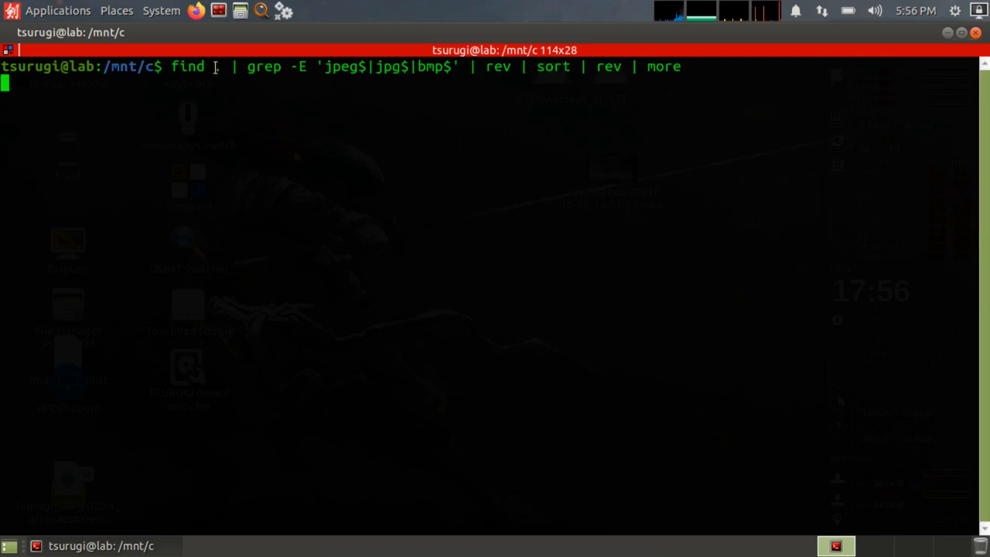
pyautogui.write('.')
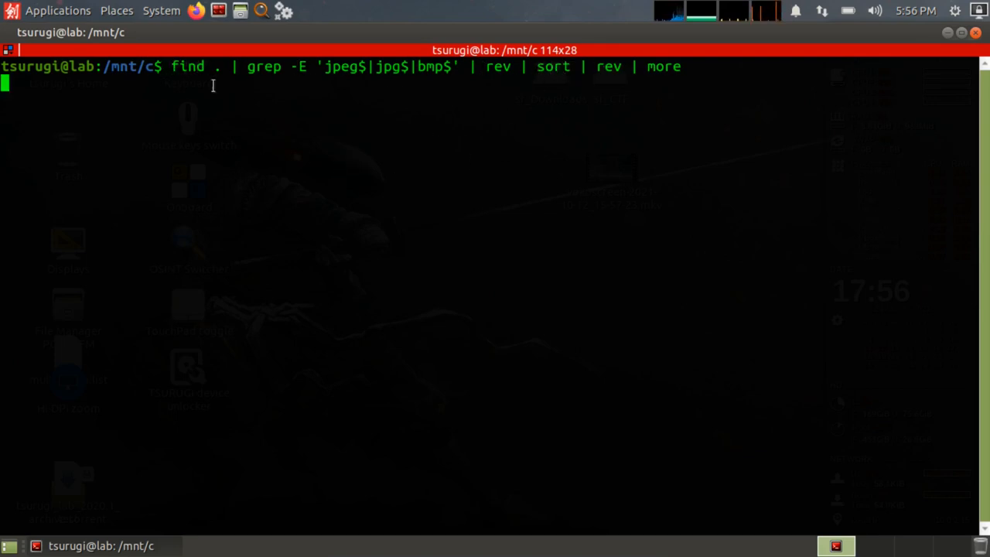
pyautogui.moveTo(250, 37)
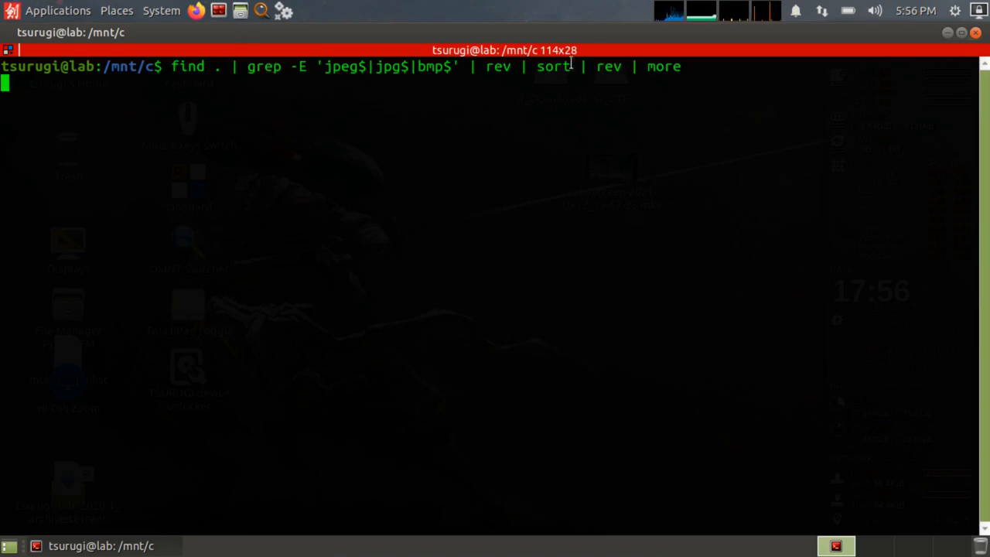
pyautogui.moveTo(634, 120)
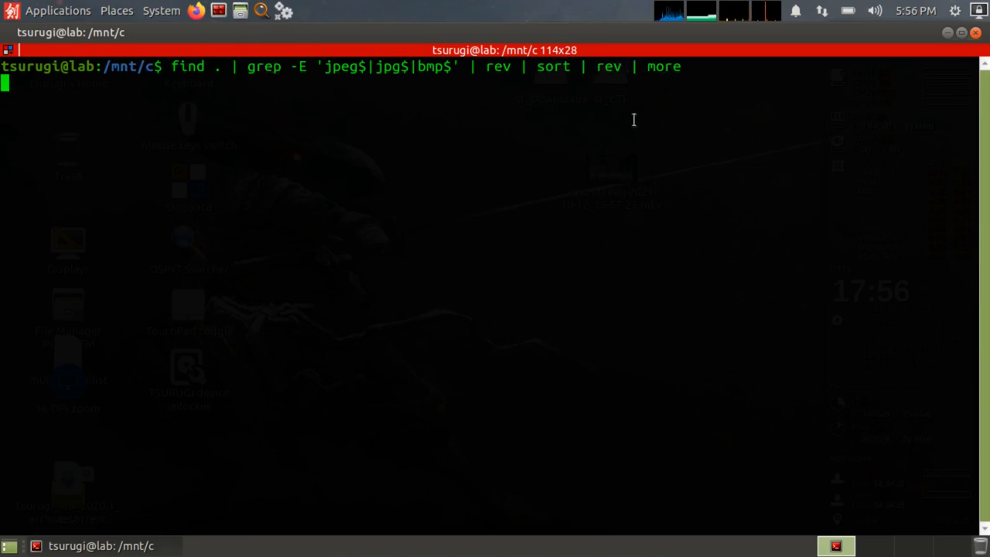
pyautogui.press('Return')
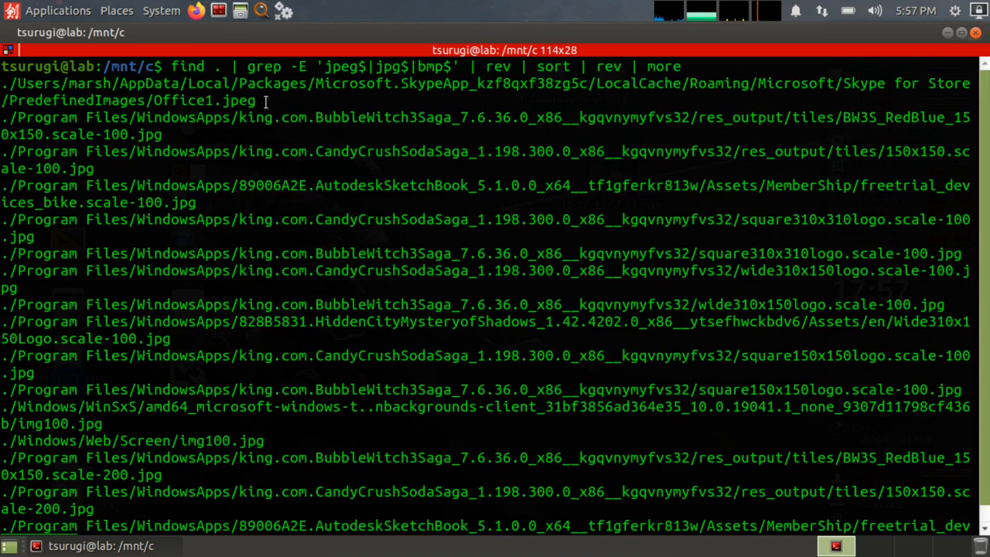
pyautogui.moveTo(192, 114)
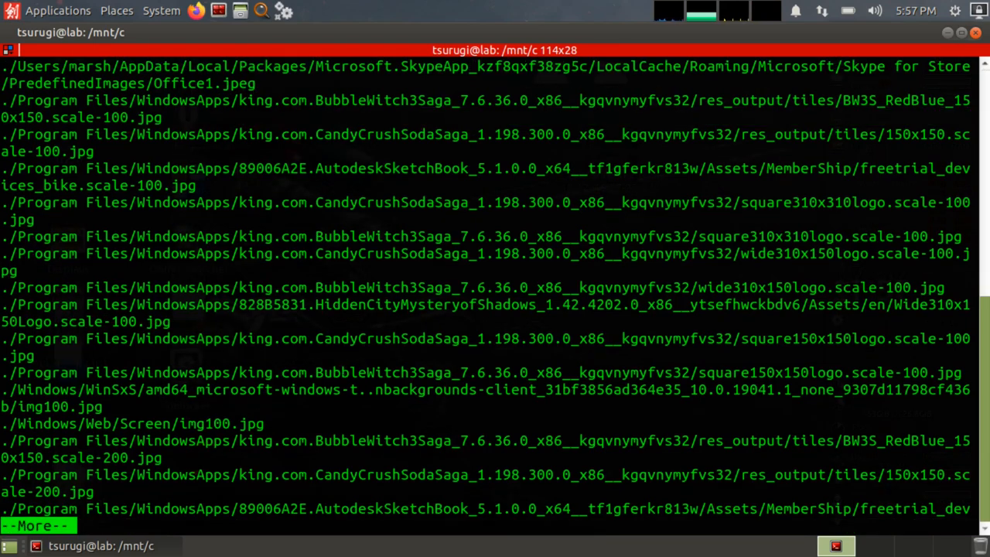
# - Page through four screens of image paths grouped by extension in more
pyautogui.press('space')
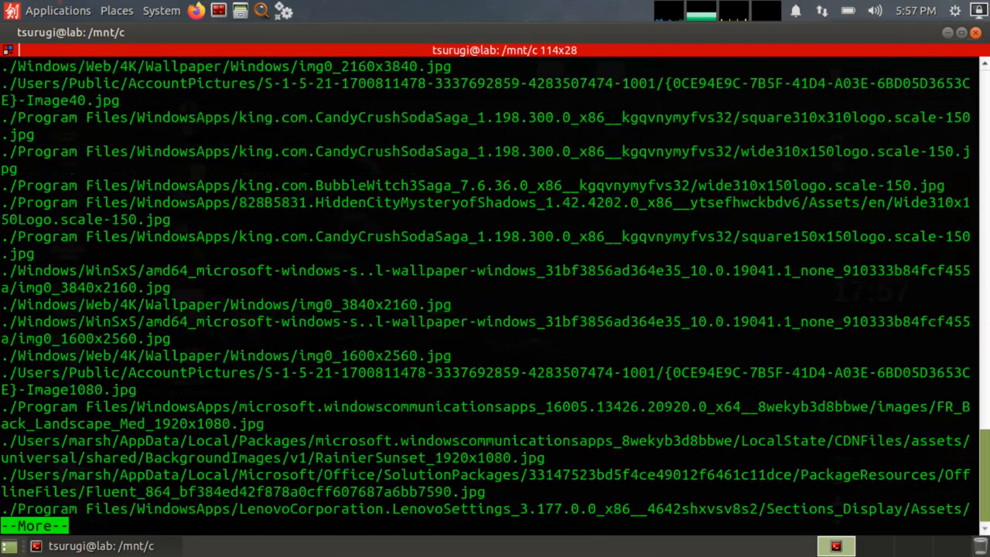
pyautogui.press('space')
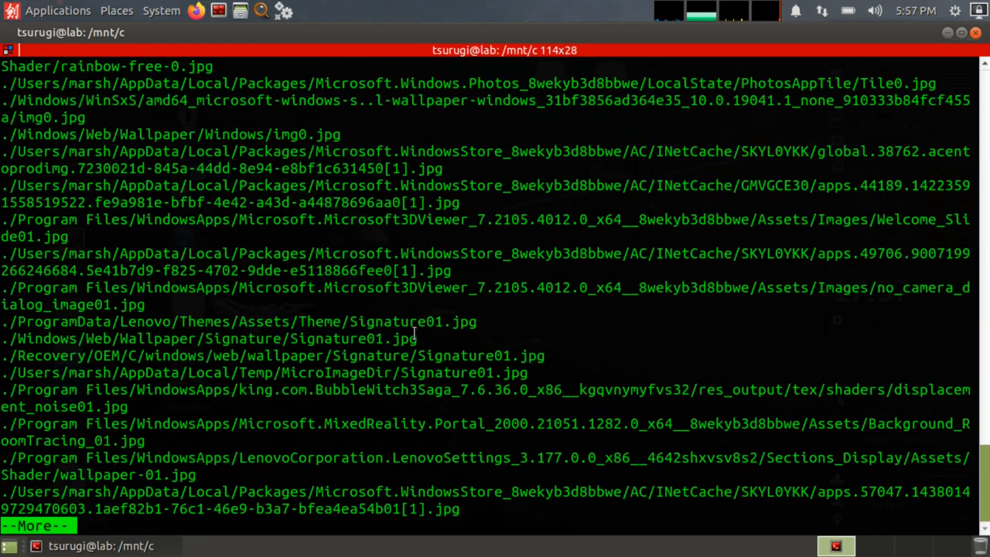
pyautogui.press('space')
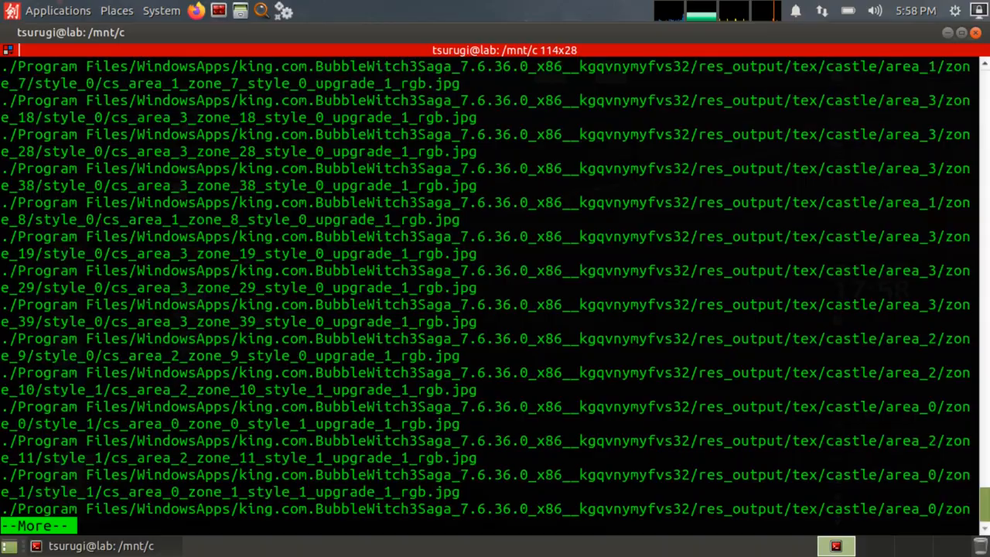
pyautogui.press('space')
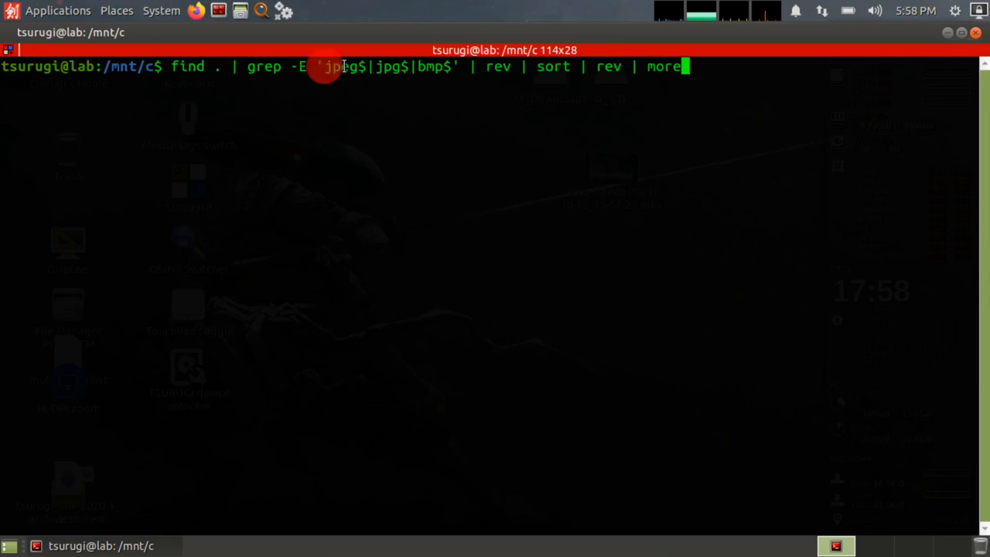
# - Edit the recalled pipeline, highlighting the sort stage for removal
pyautogui.write('e')
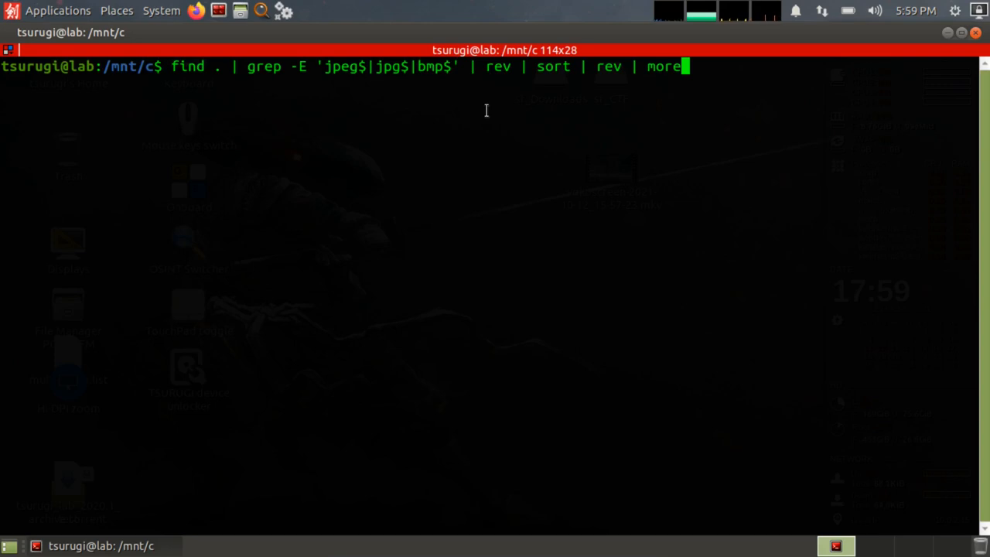
pyautogui.doubleClick(554, 67)
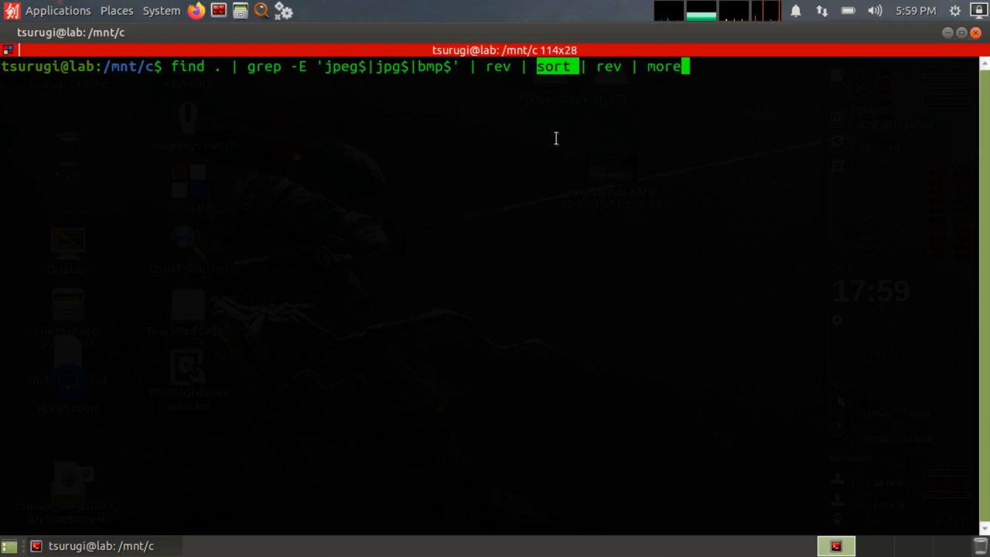
pyautogui.moveTo(583, 80)
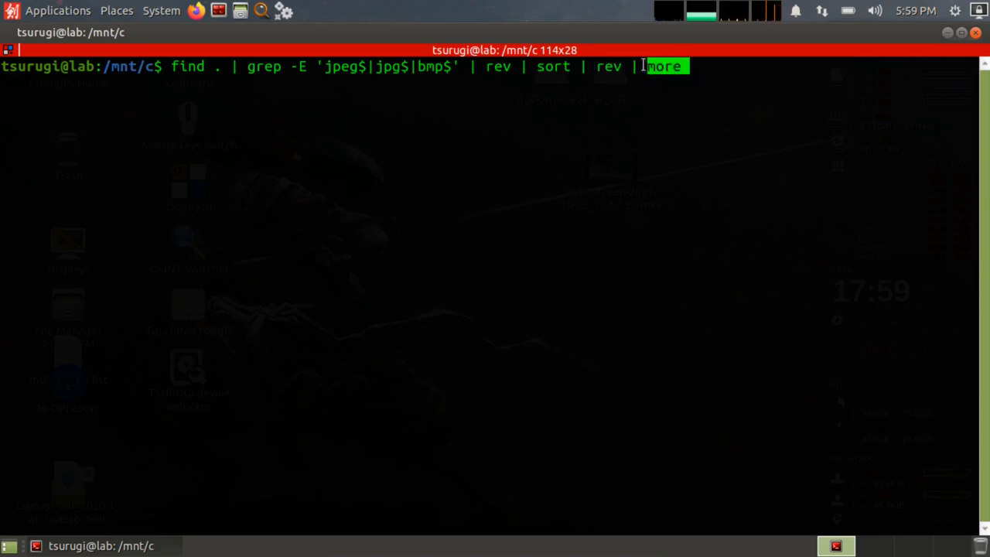
pyautogui.moveTo(683, 119)
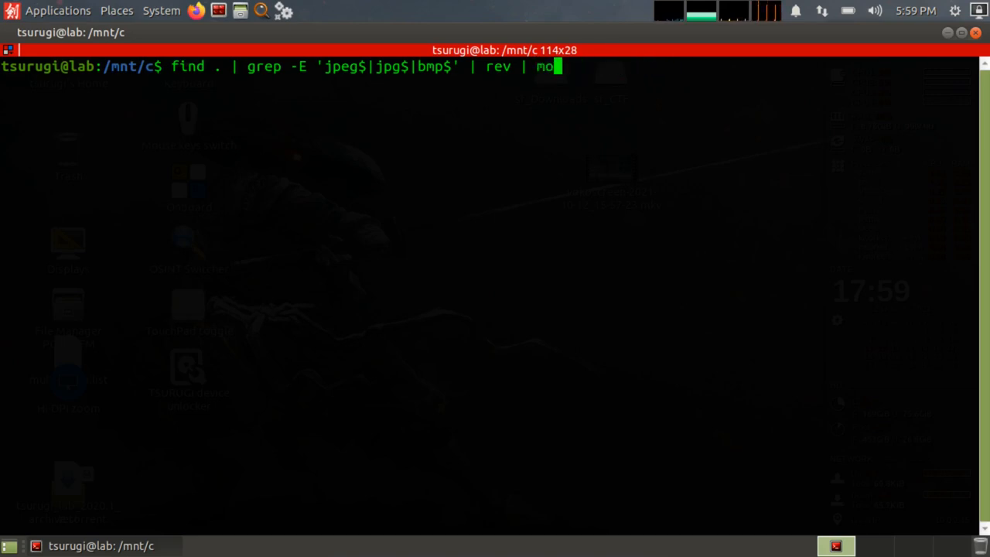
# - Run the shortened find | grep | rev | more pipeline and page past the first screen
pyautogui.press('Return')
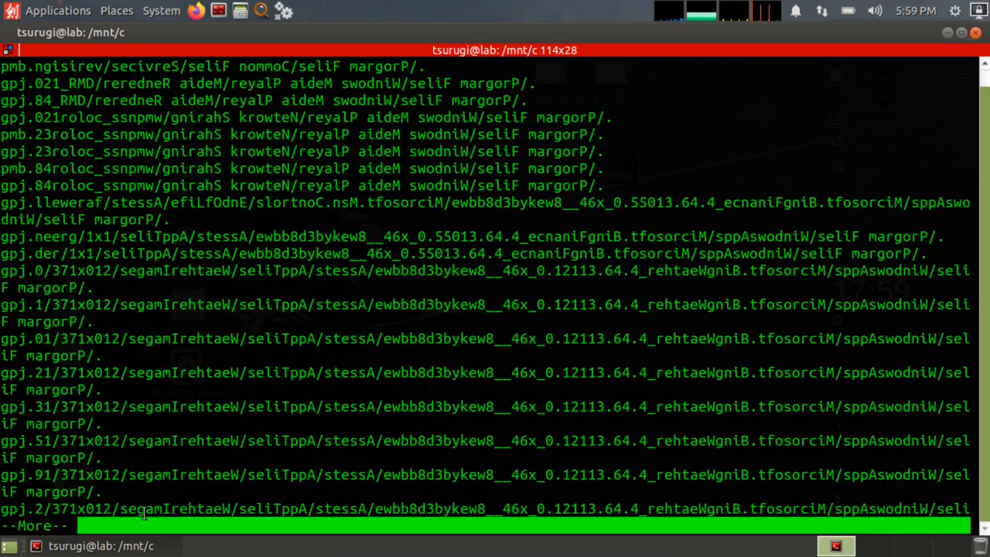
pyautogui.press('space')
pyautogui.write("find . | grep -E 'jpeg$|jpg$|bmp$' | rev | sort | rev")
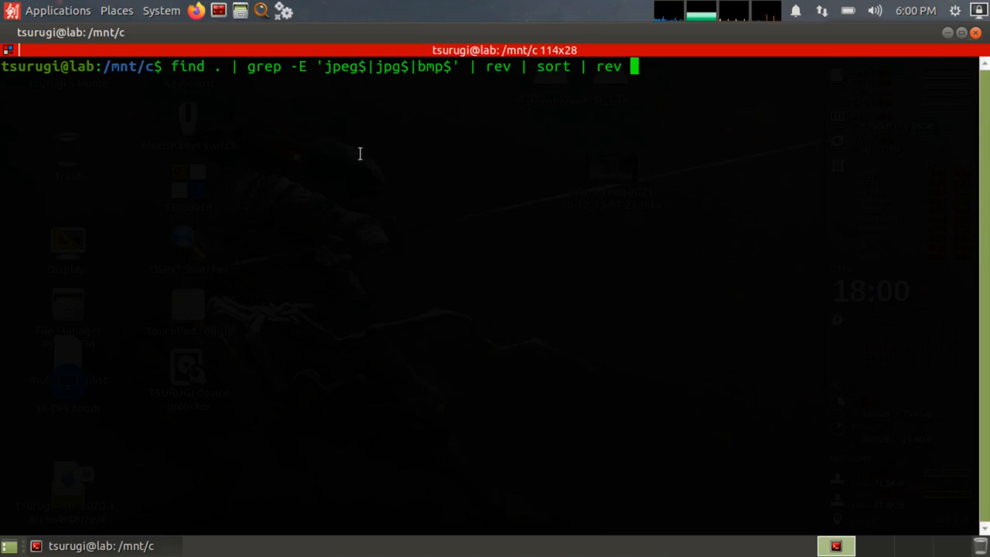
pyautogui.moveTo(472, 160)
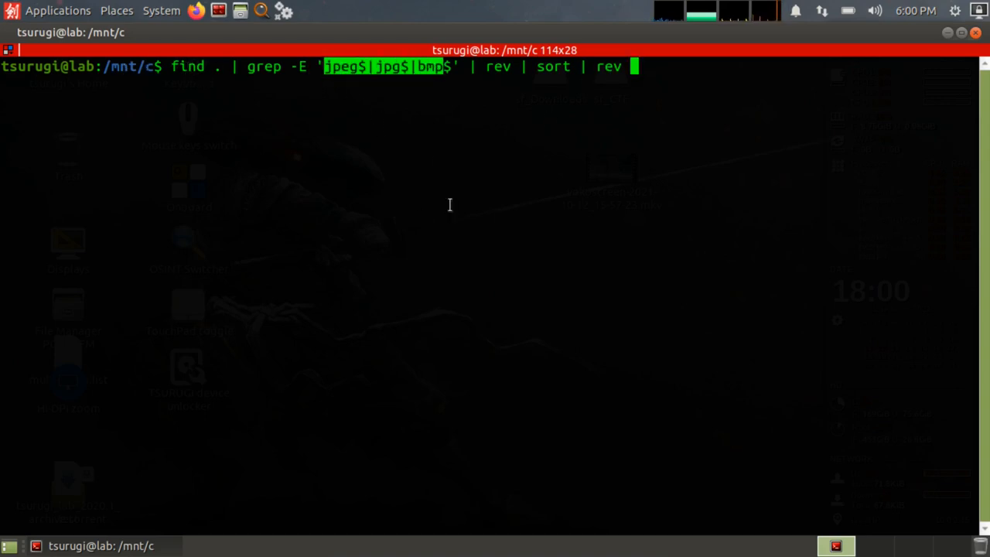
pyautogui.moveTo(413, 77)
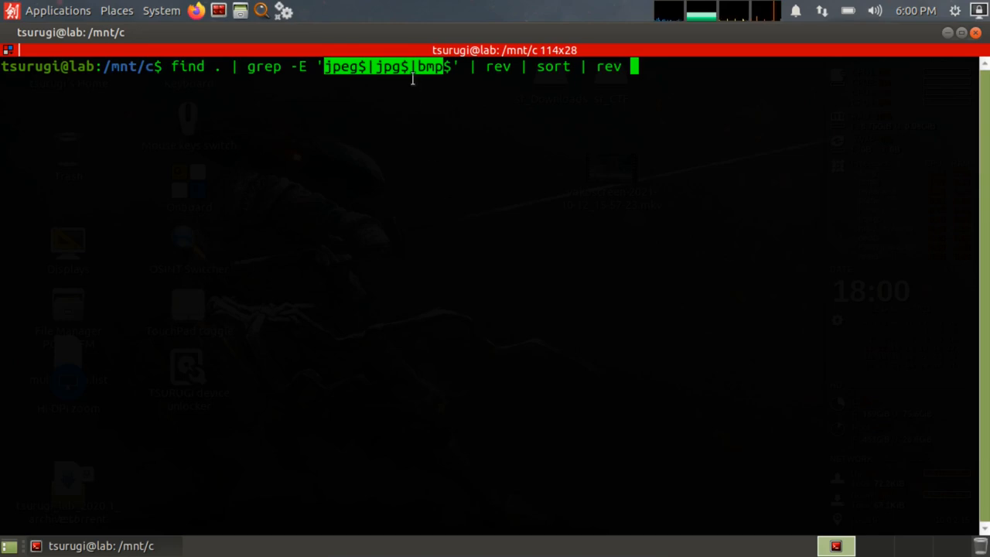